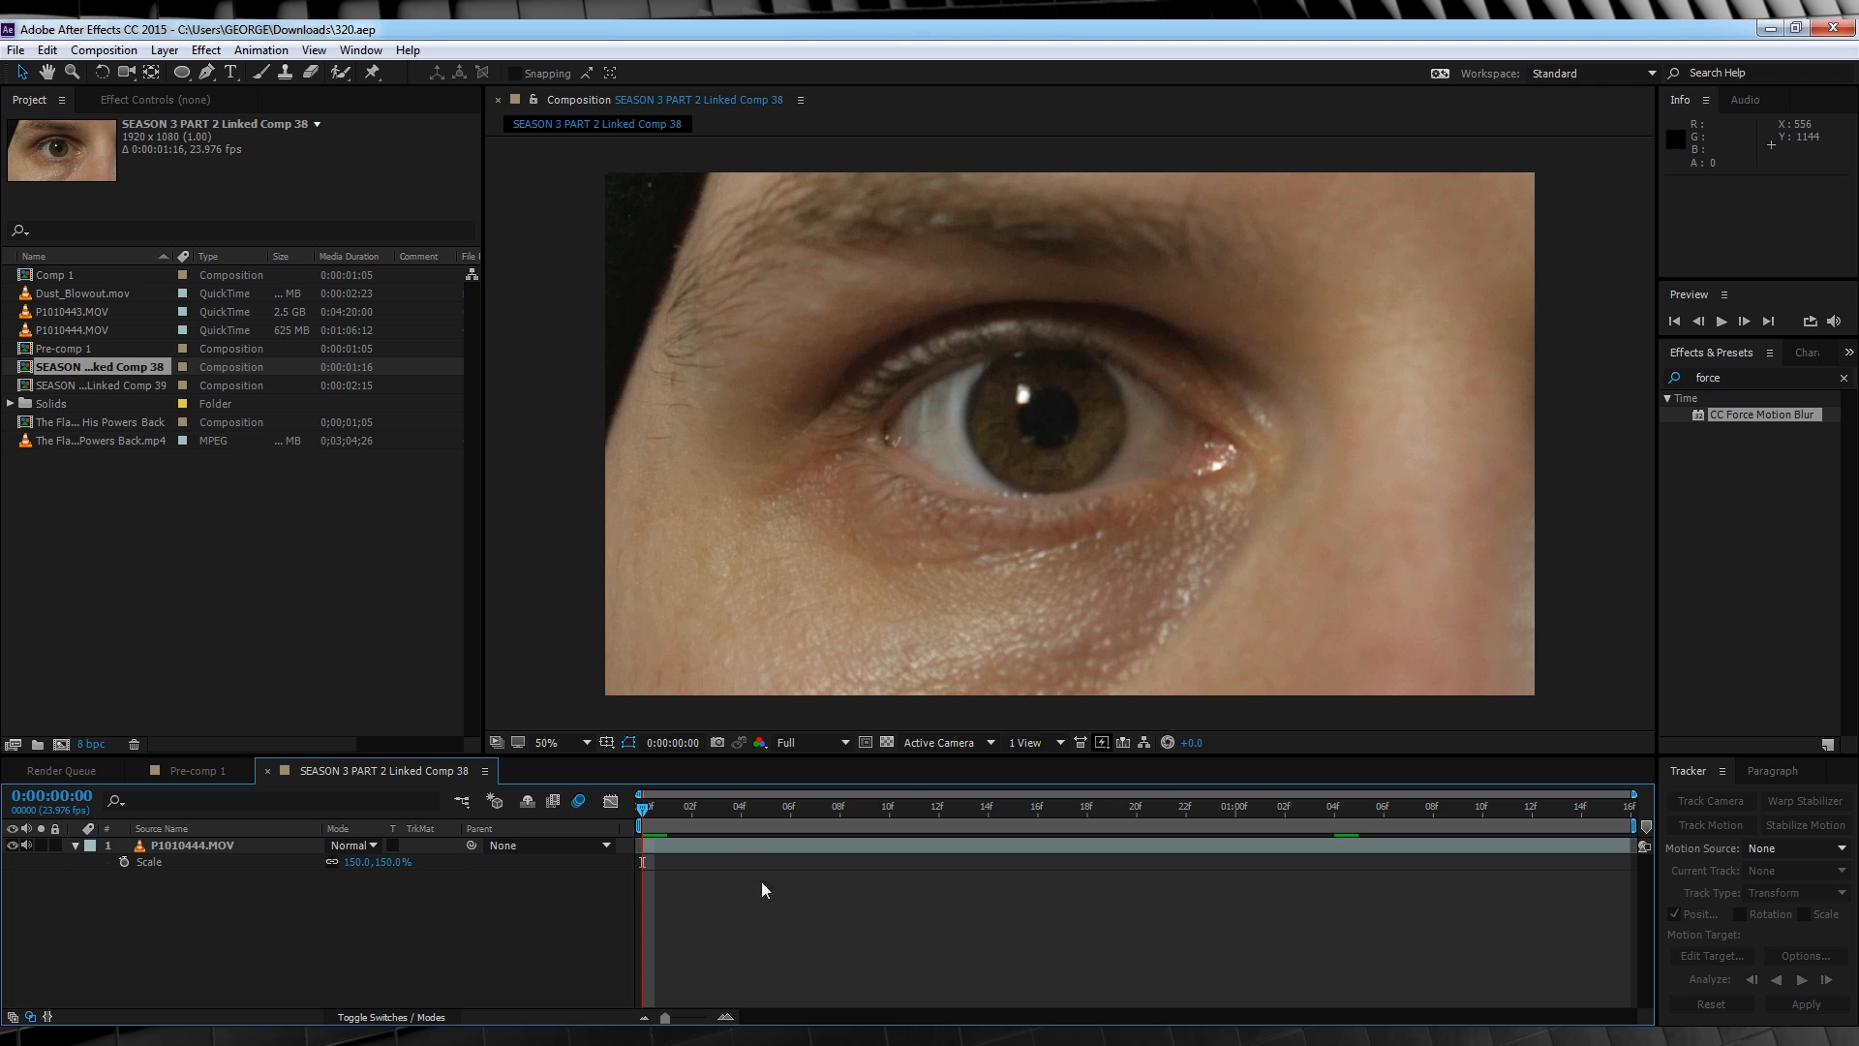
Play and stop the eye footage preview, then select the P1010444.MOV layer.
left_click(889, 807)
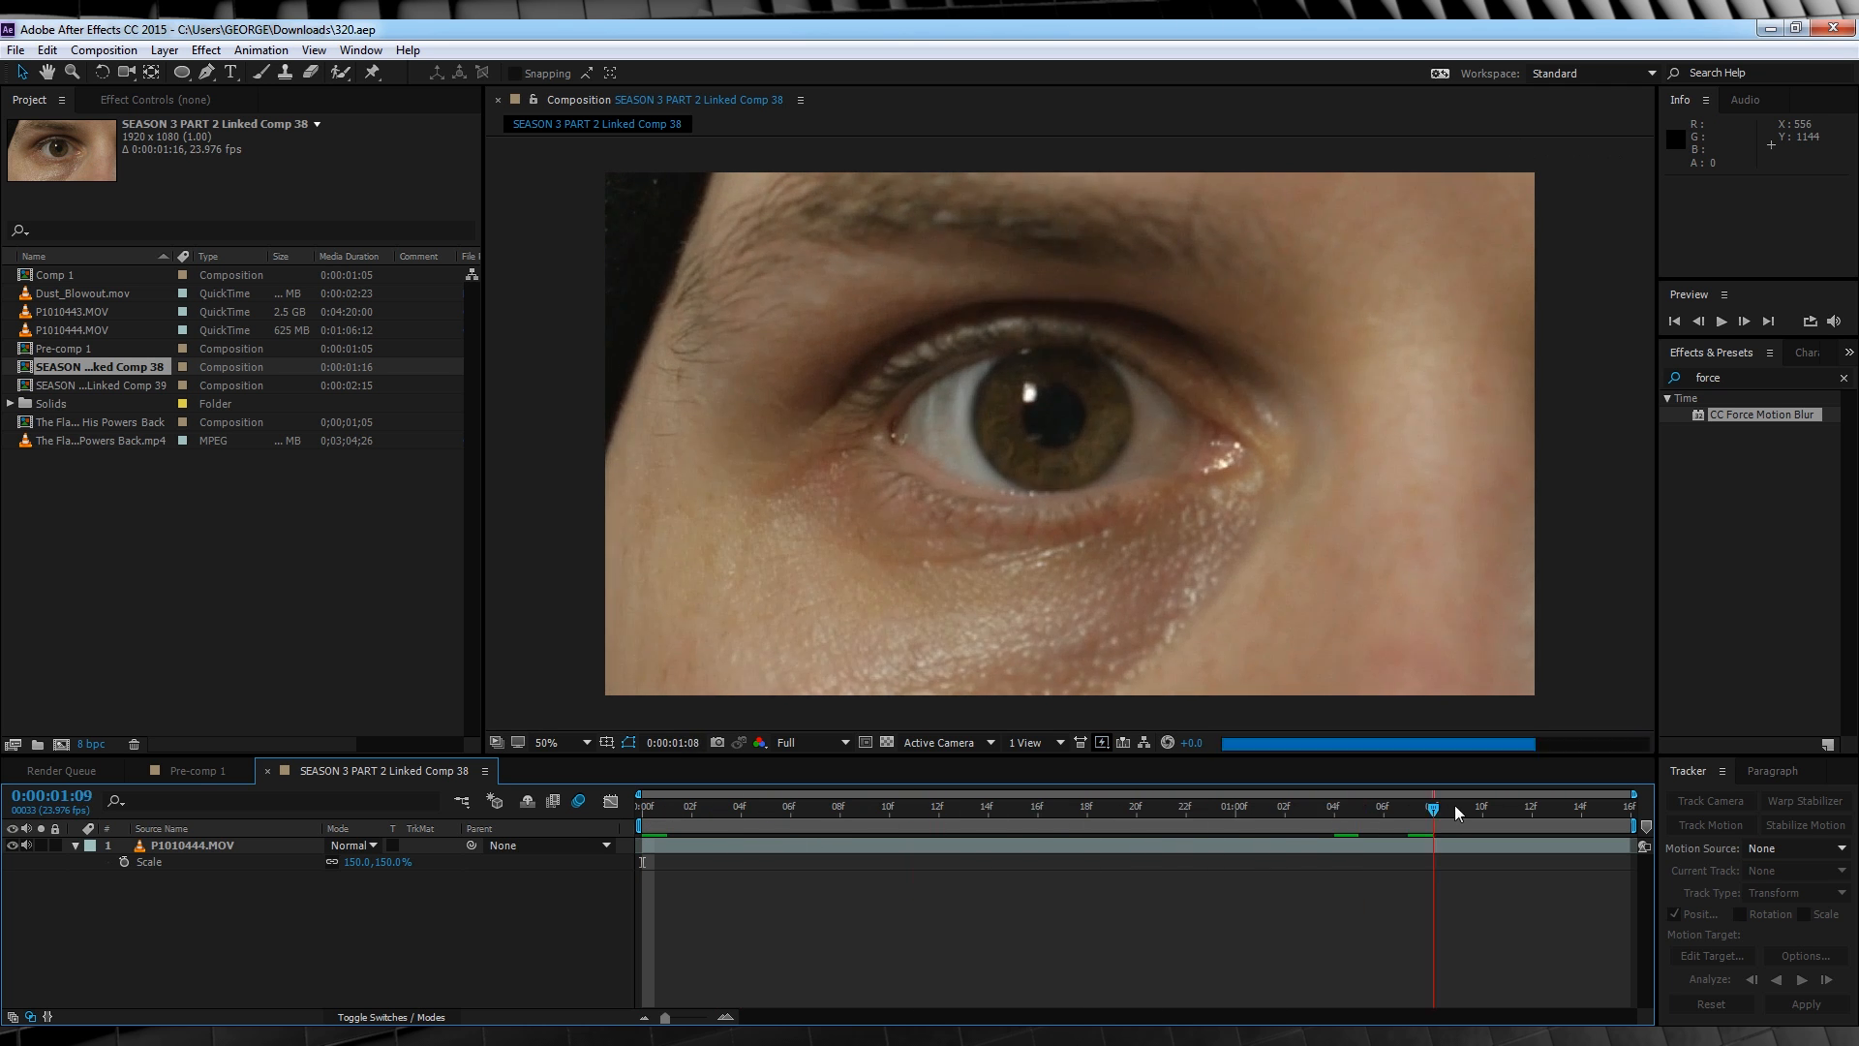
left_click(742, 807)
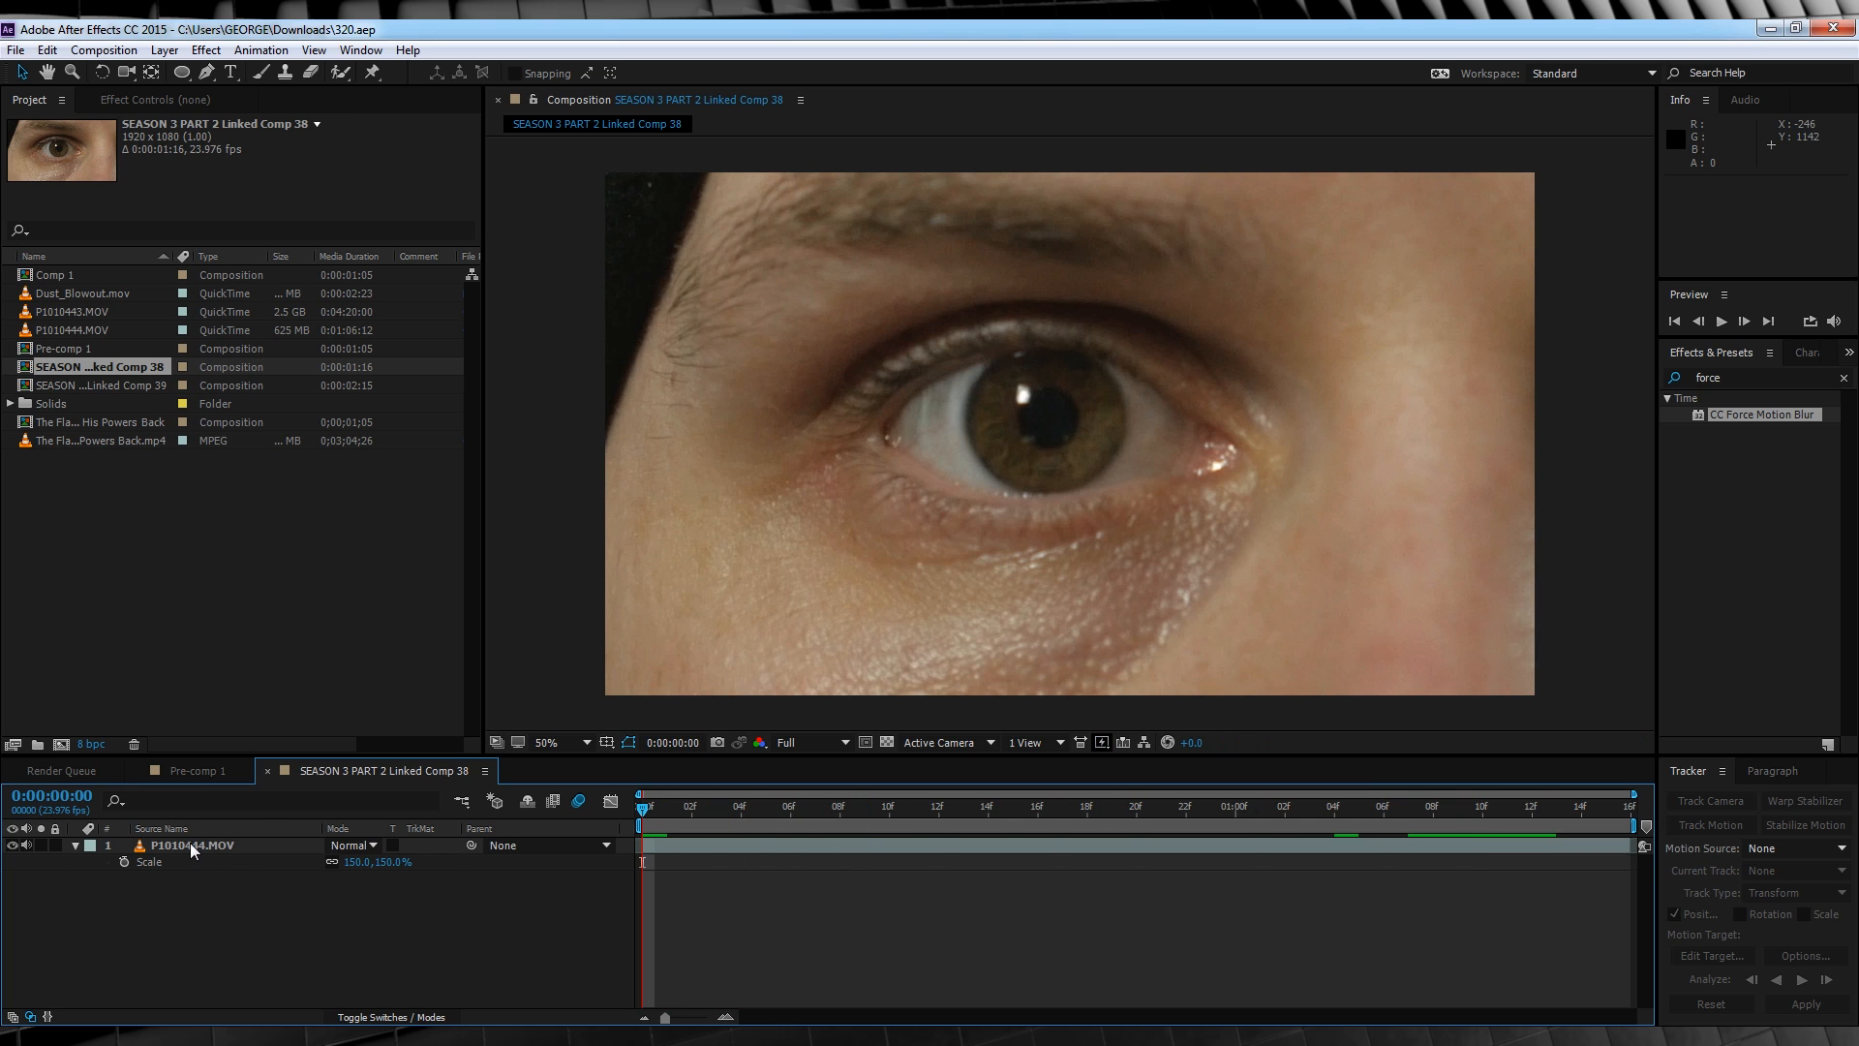
left_click(963, 806)
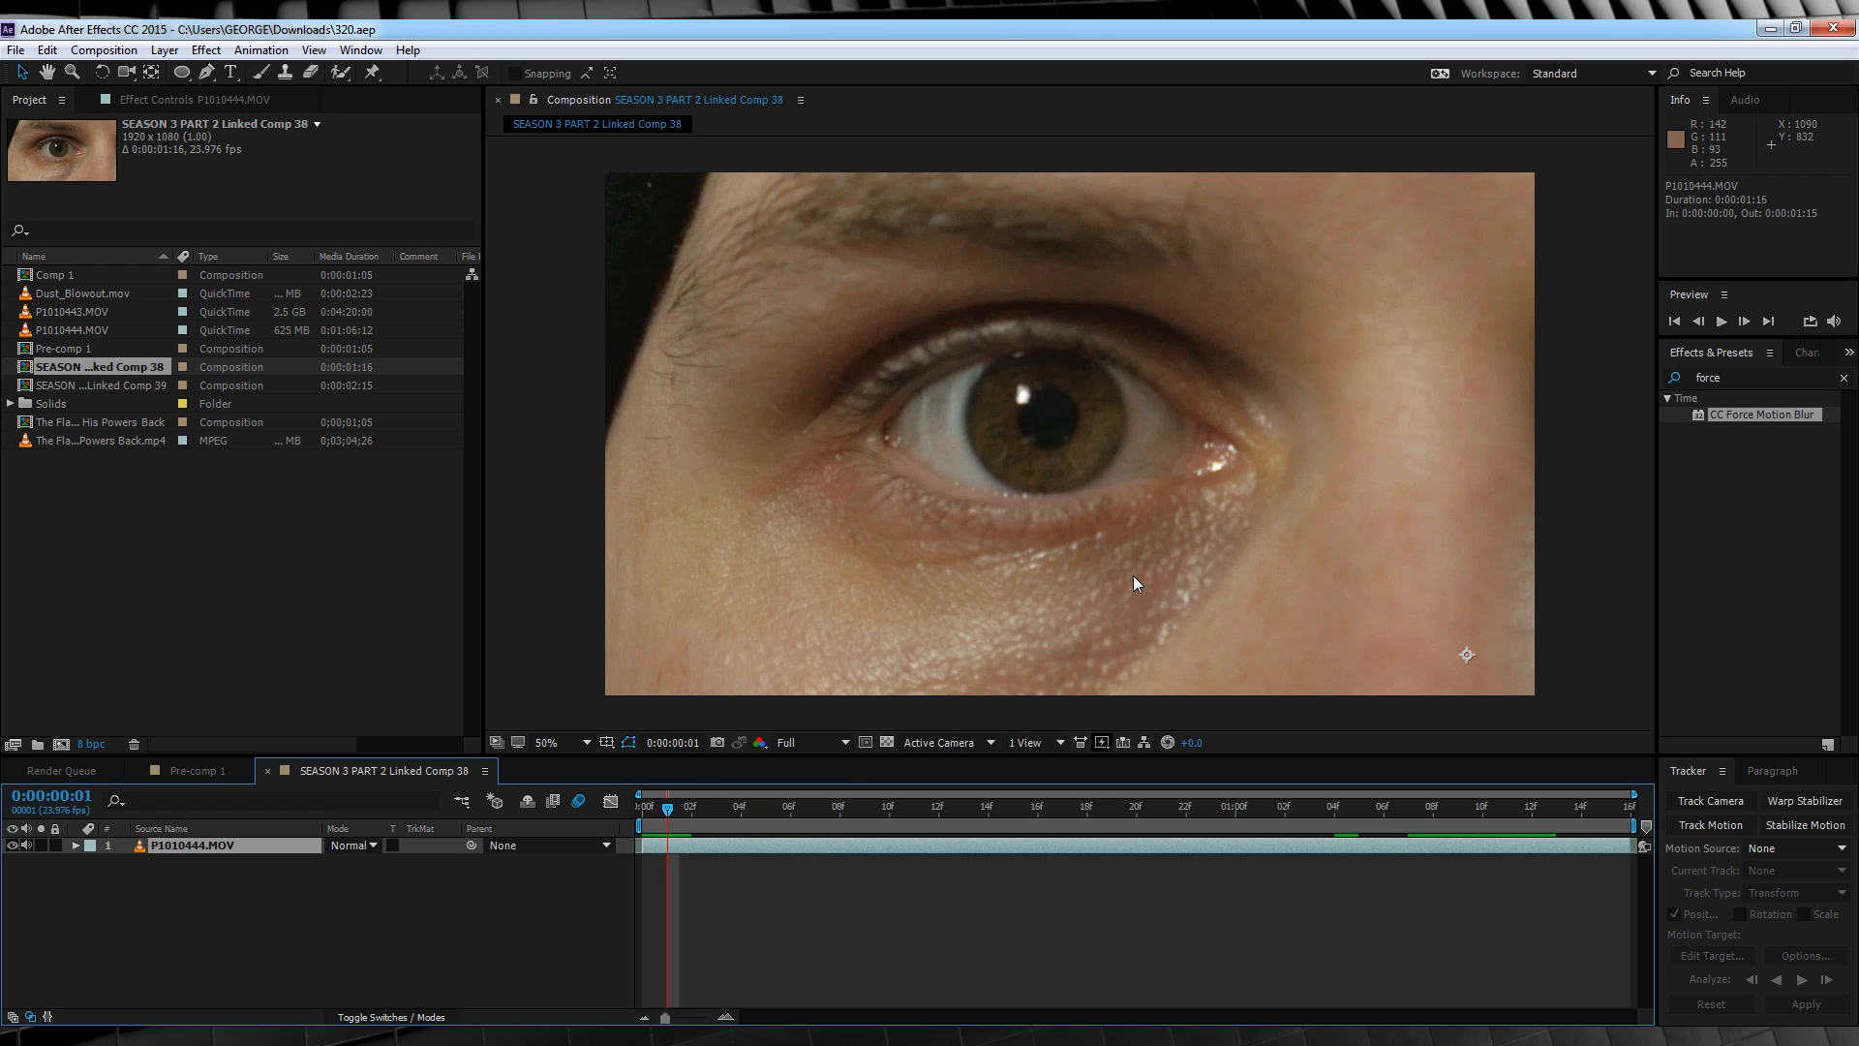
mouse_move(692, 647)
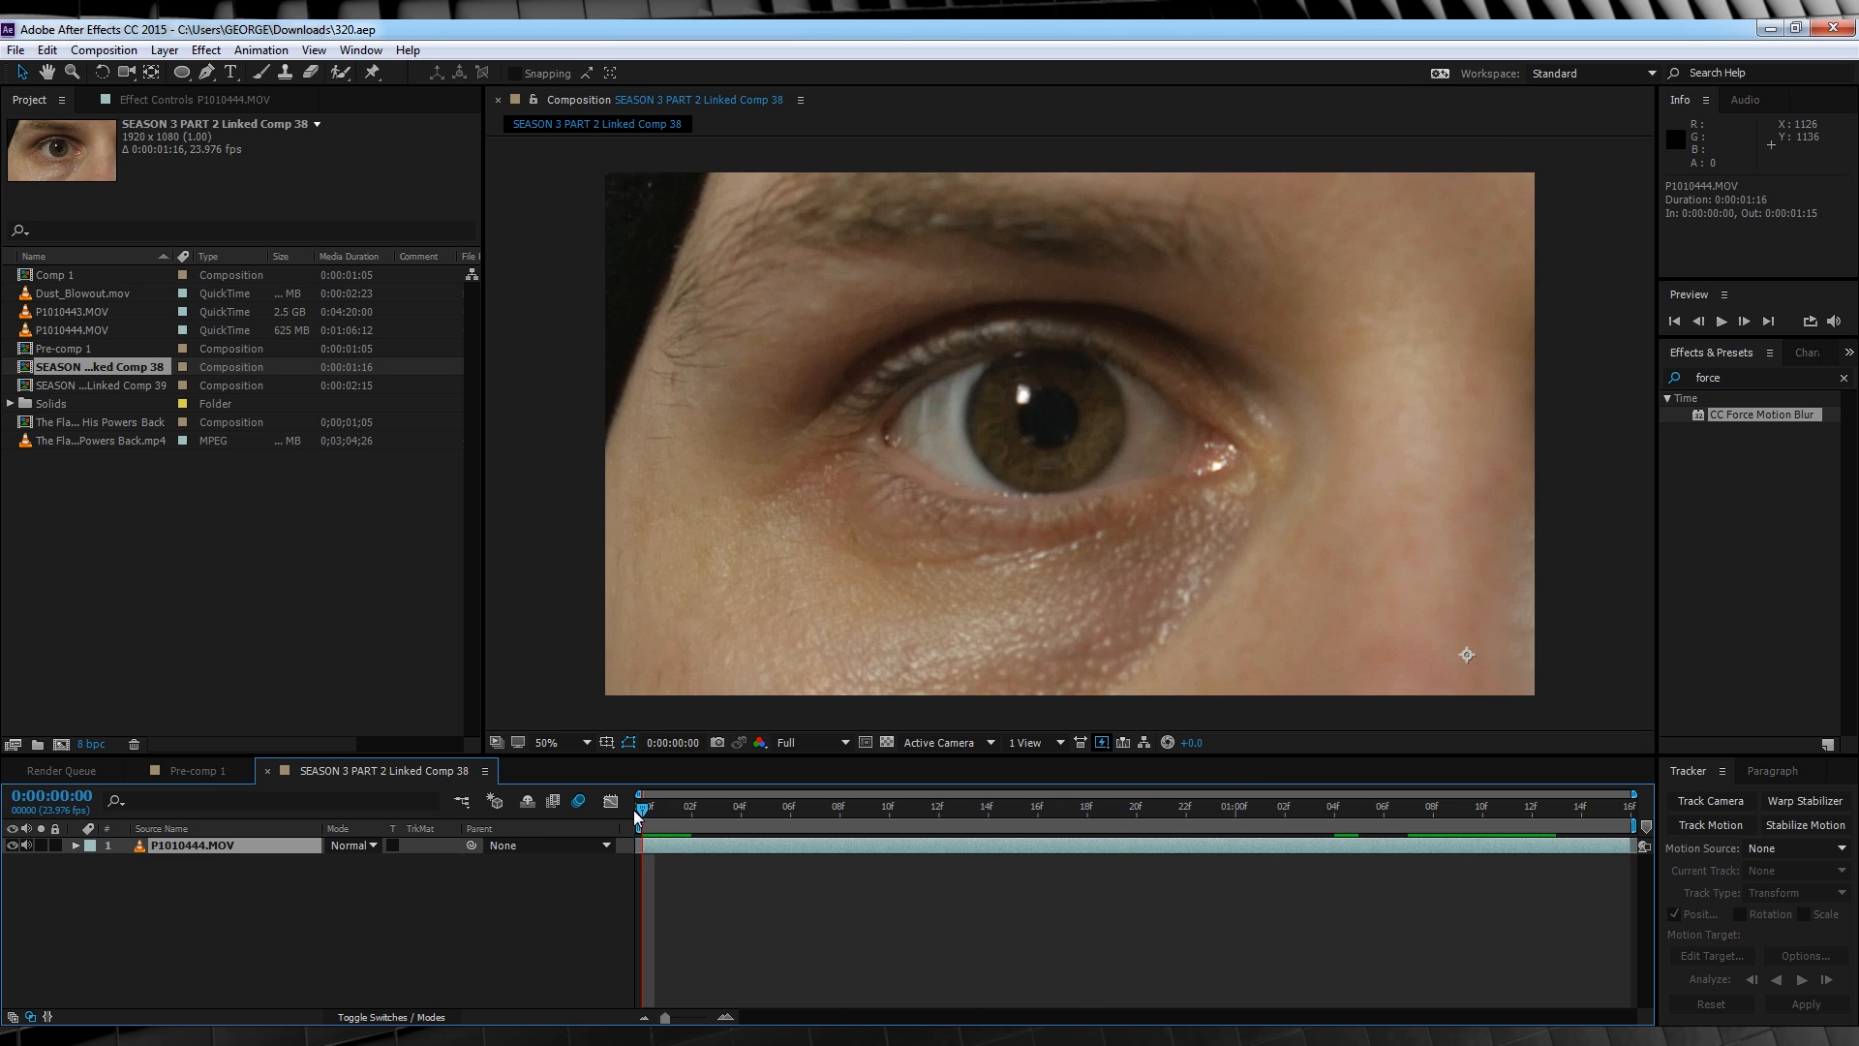
Add a new Null Object layer and select the eye footage for motion tracking.
left_click(162, 51)
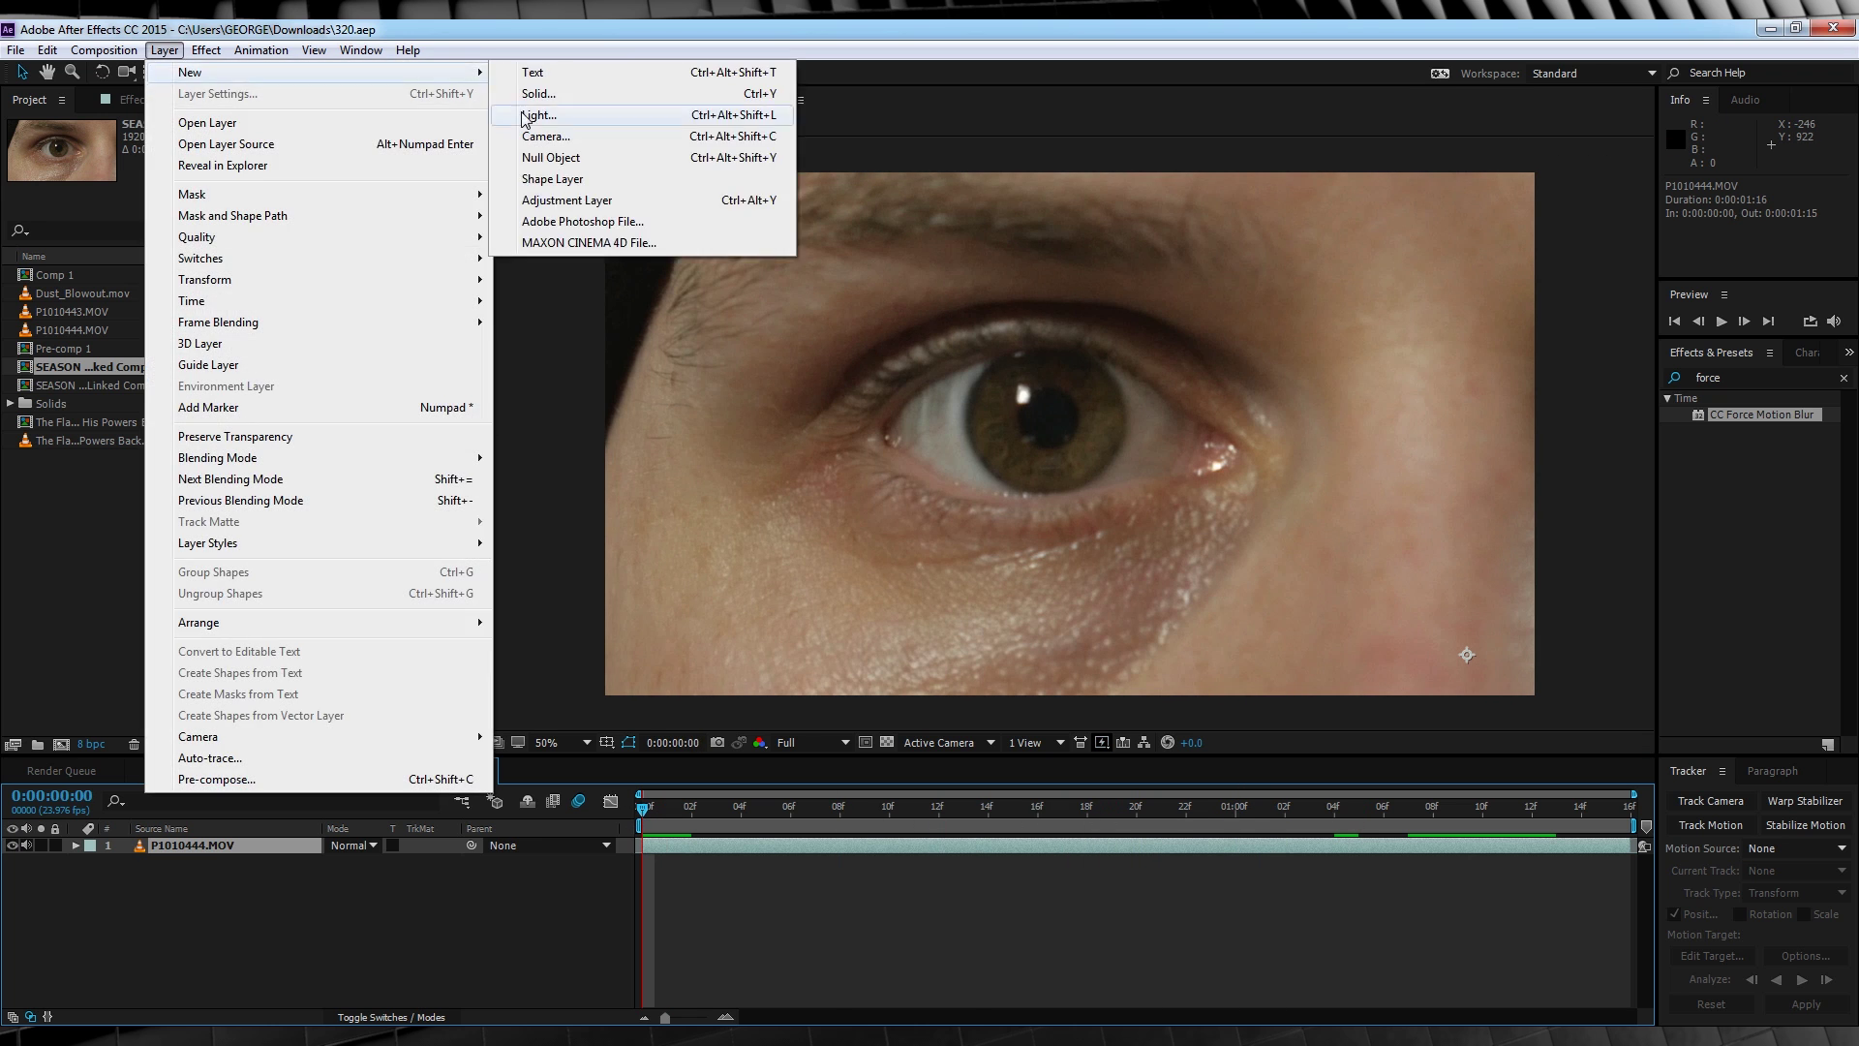
left_click(550, 157)
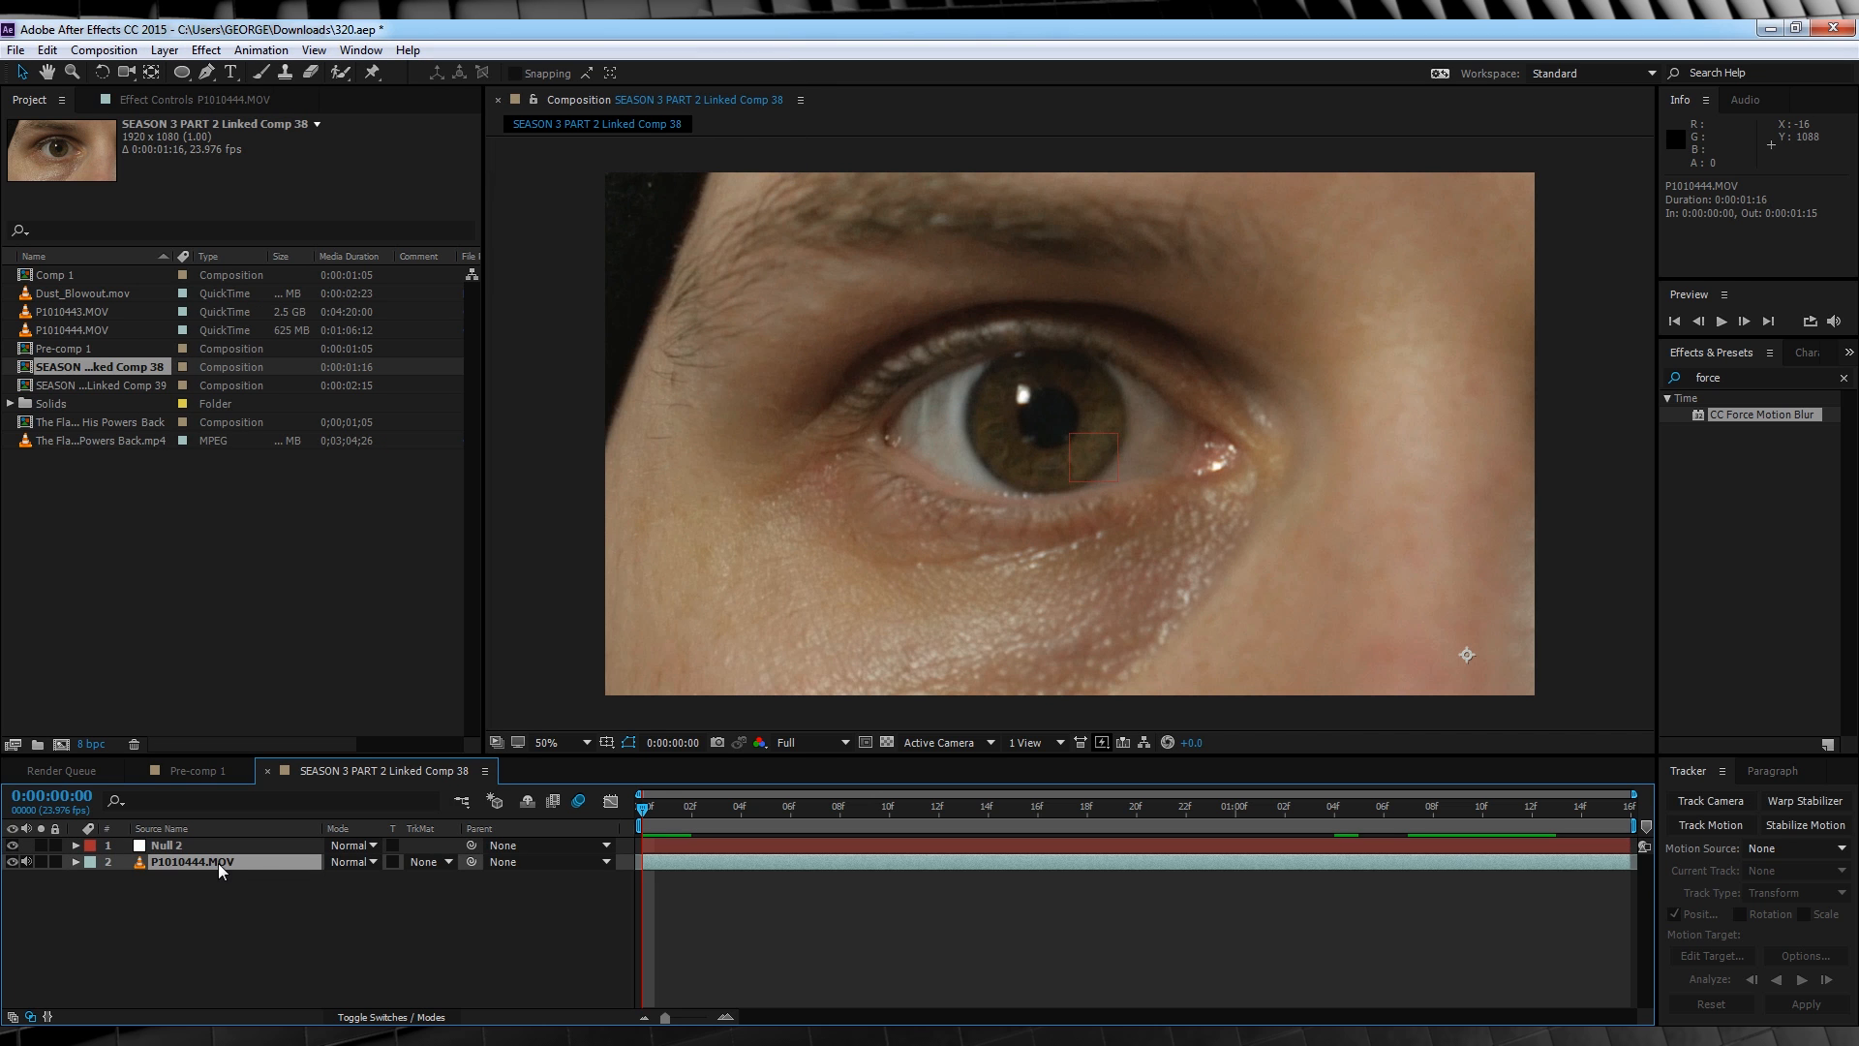
left_click(1710, 825)
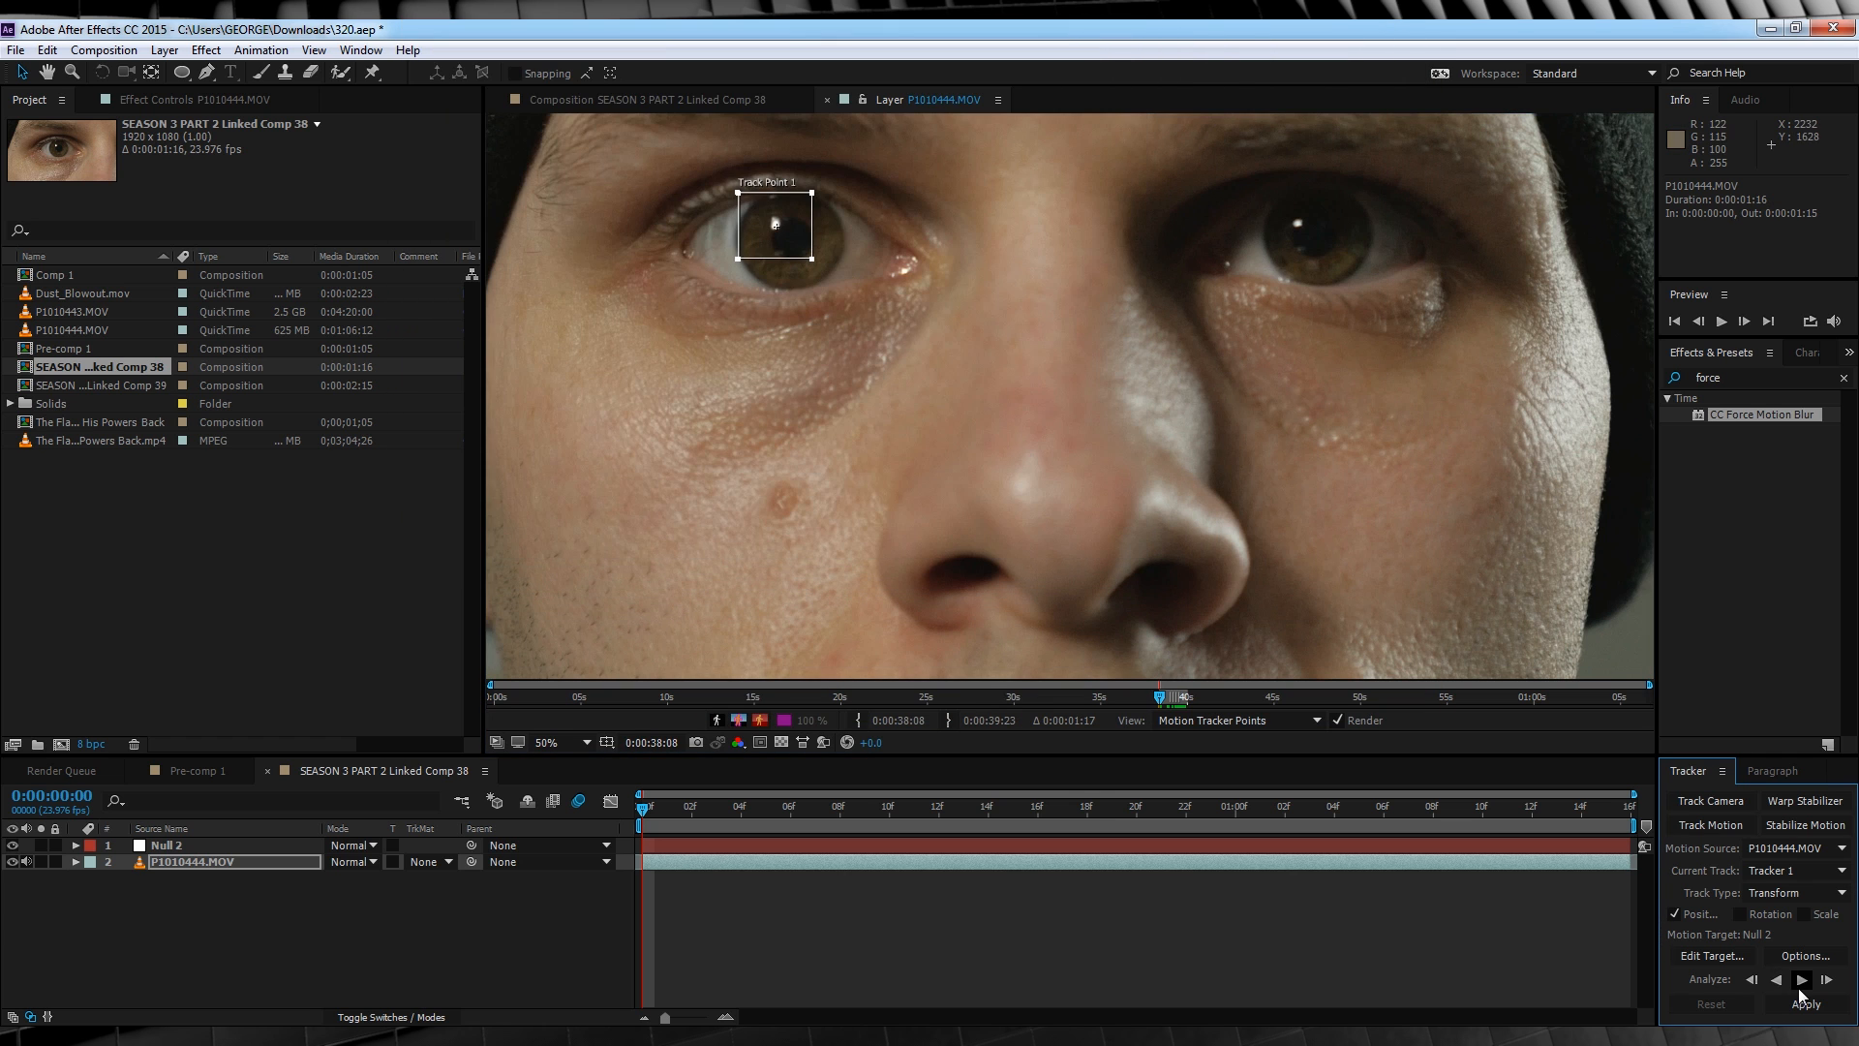
Analyze the pupil track forward and apply it to Null 2 in X and Y.
left_click(1826, 980)
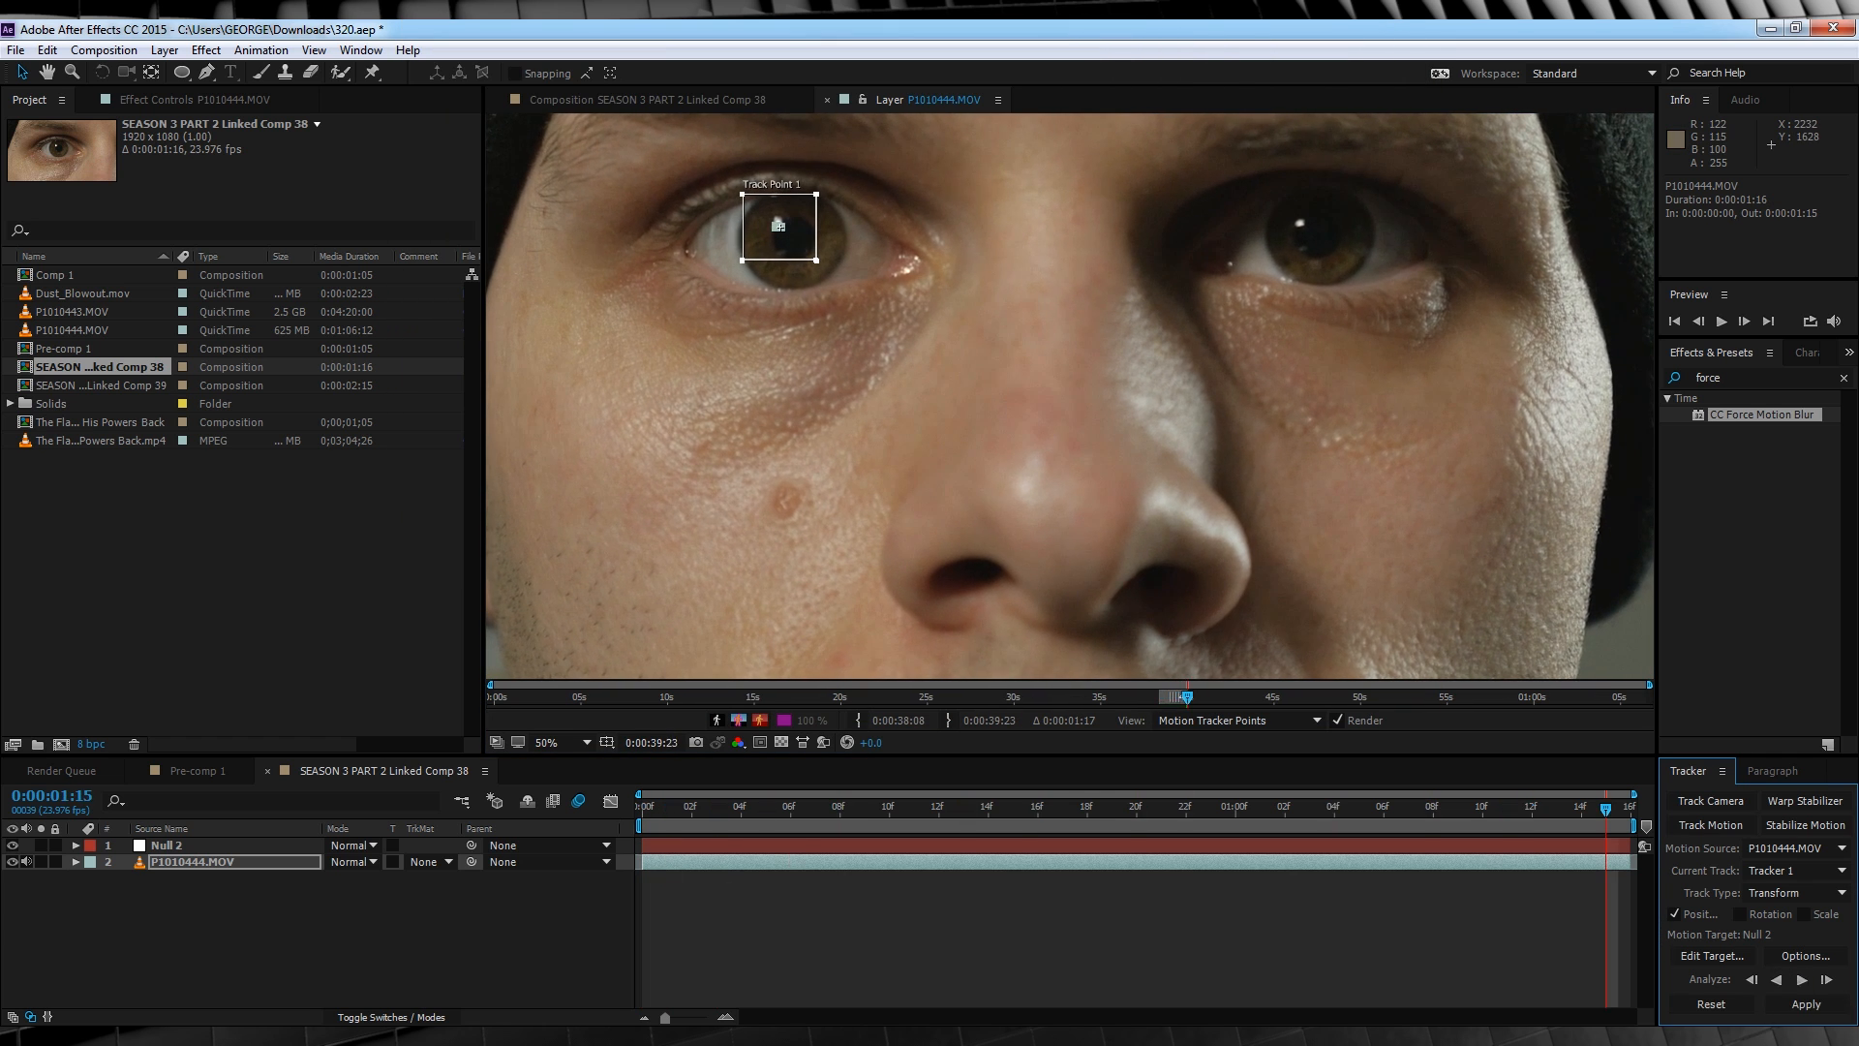
left_click(1710, 955)
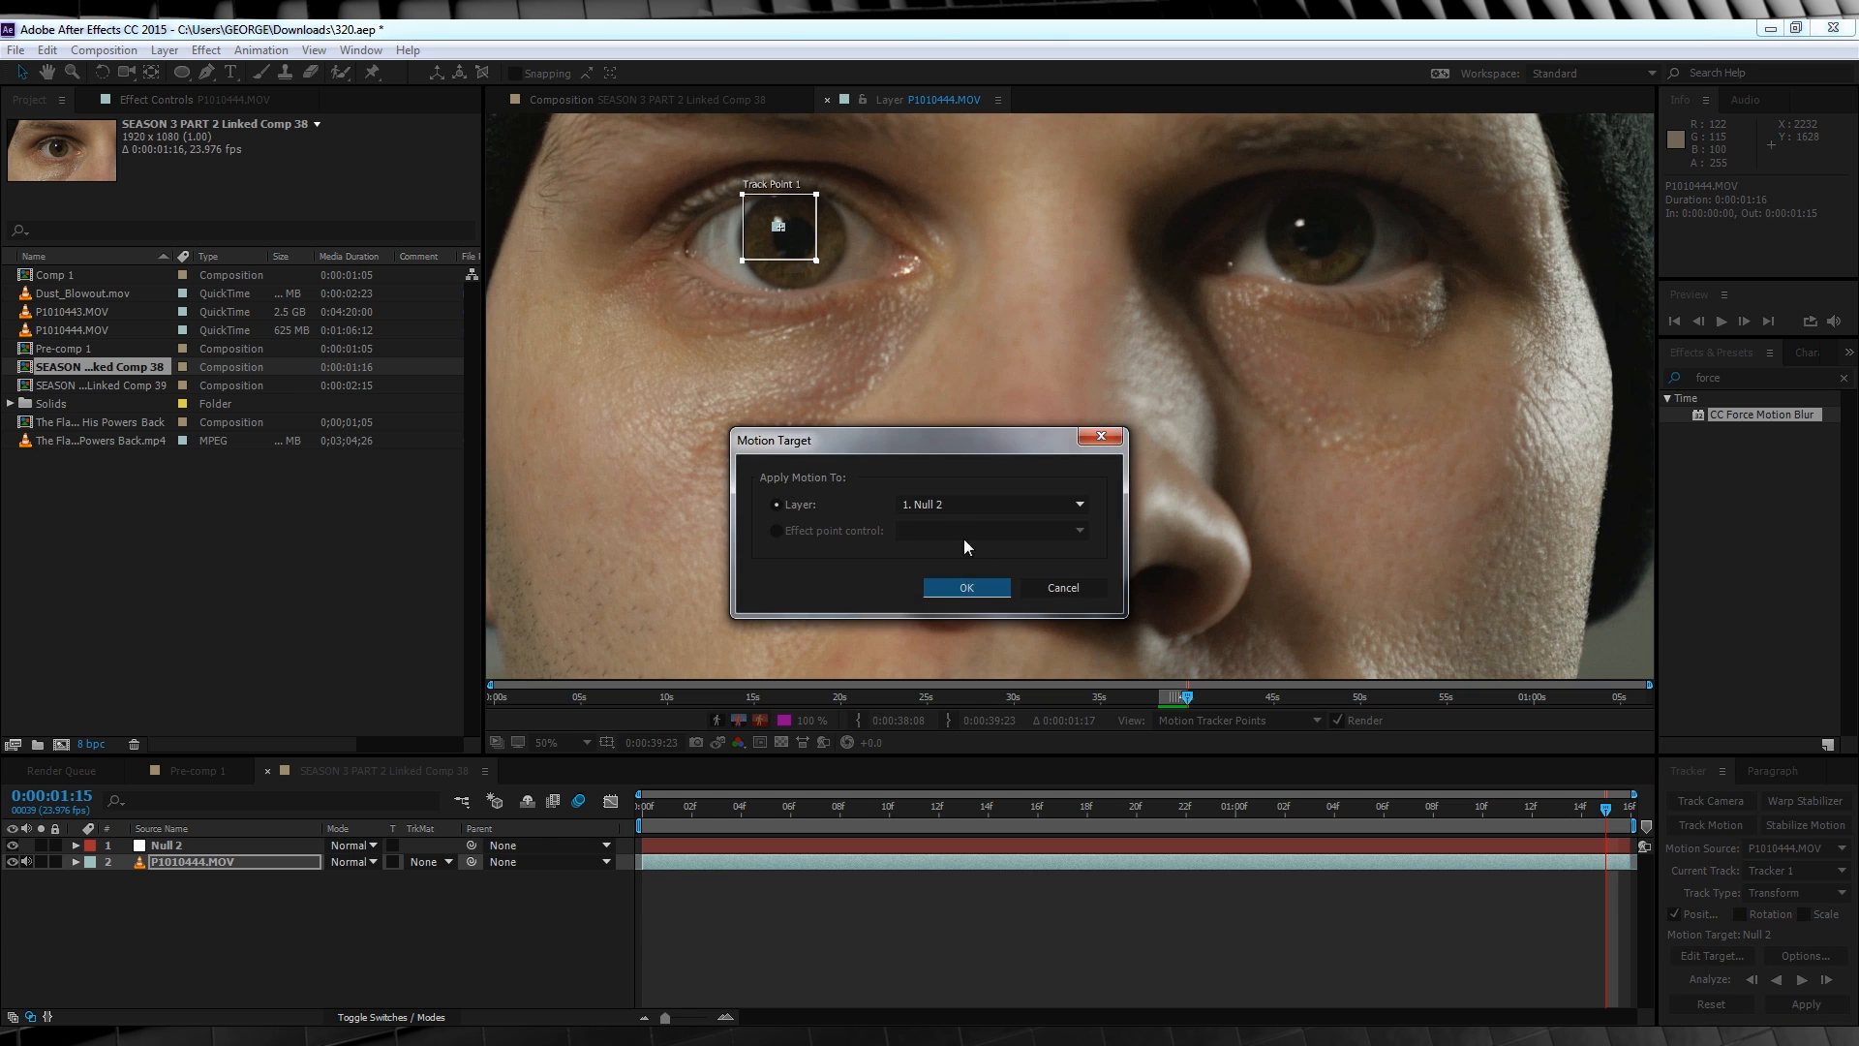
left_click(965, 587)
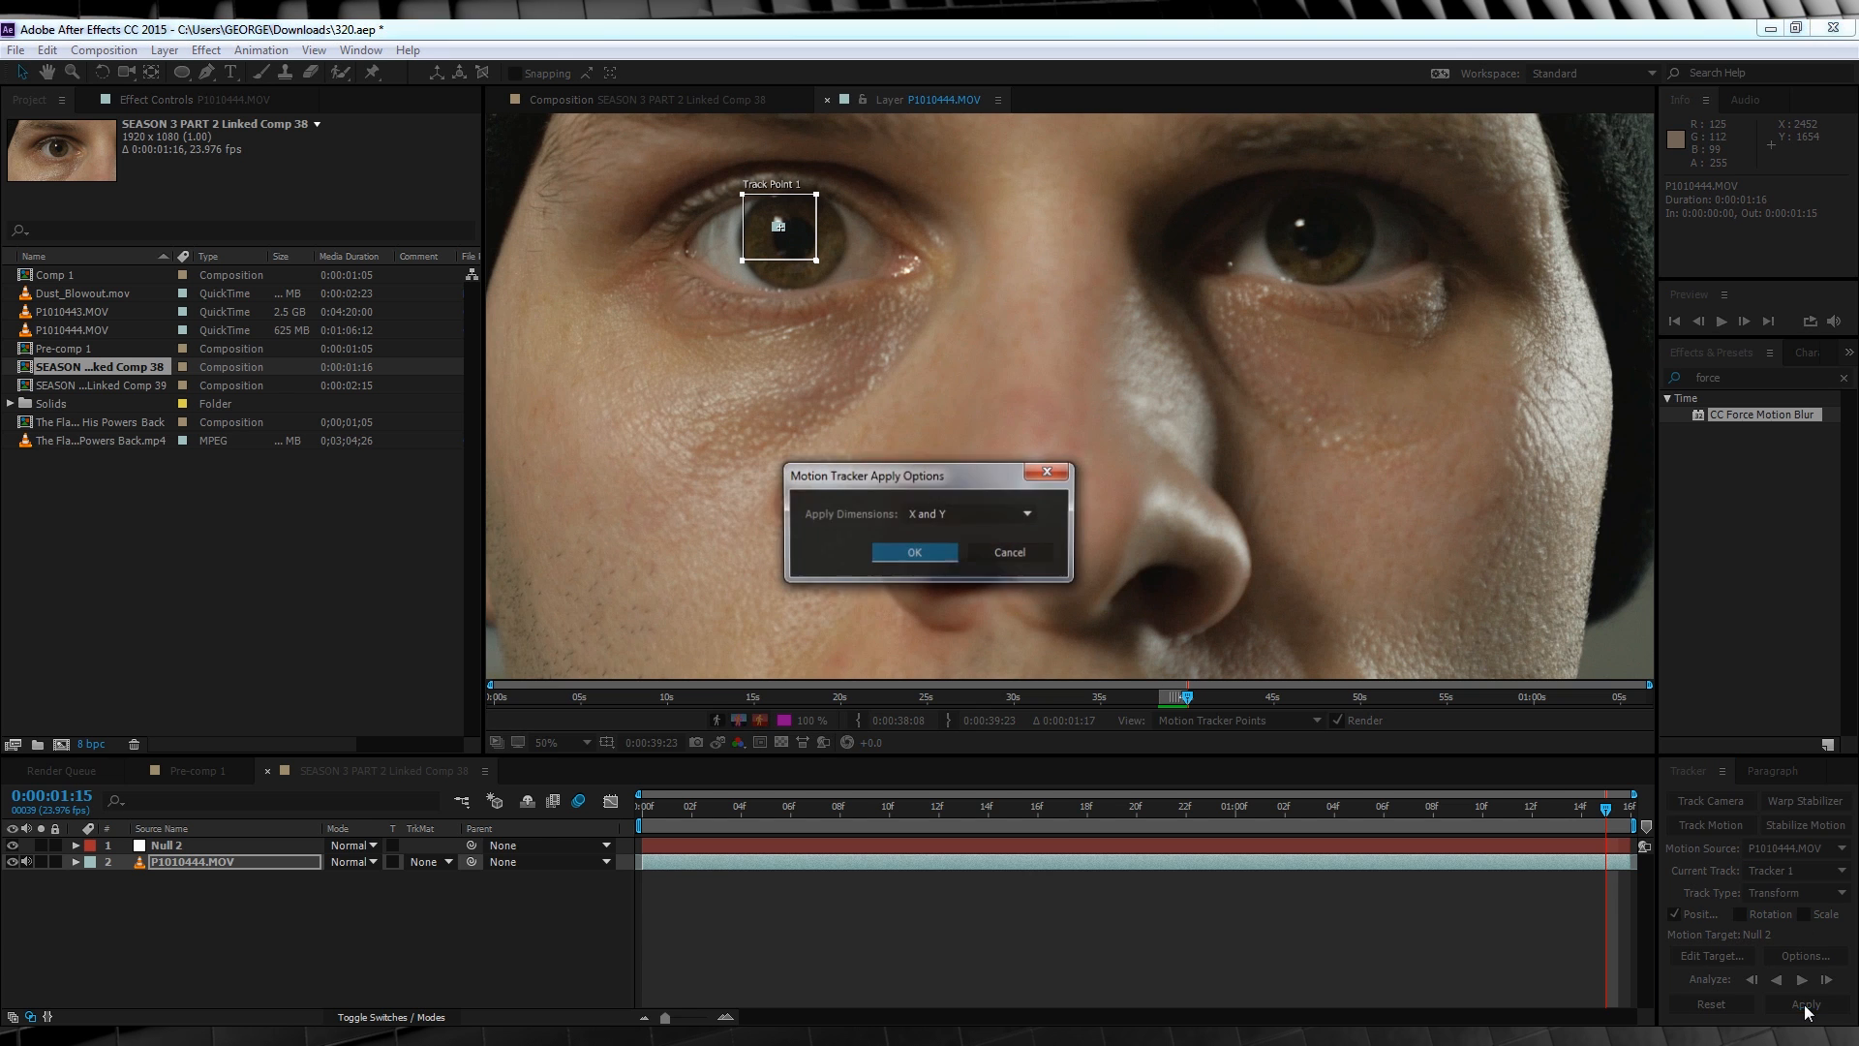
left_click(912, 552)
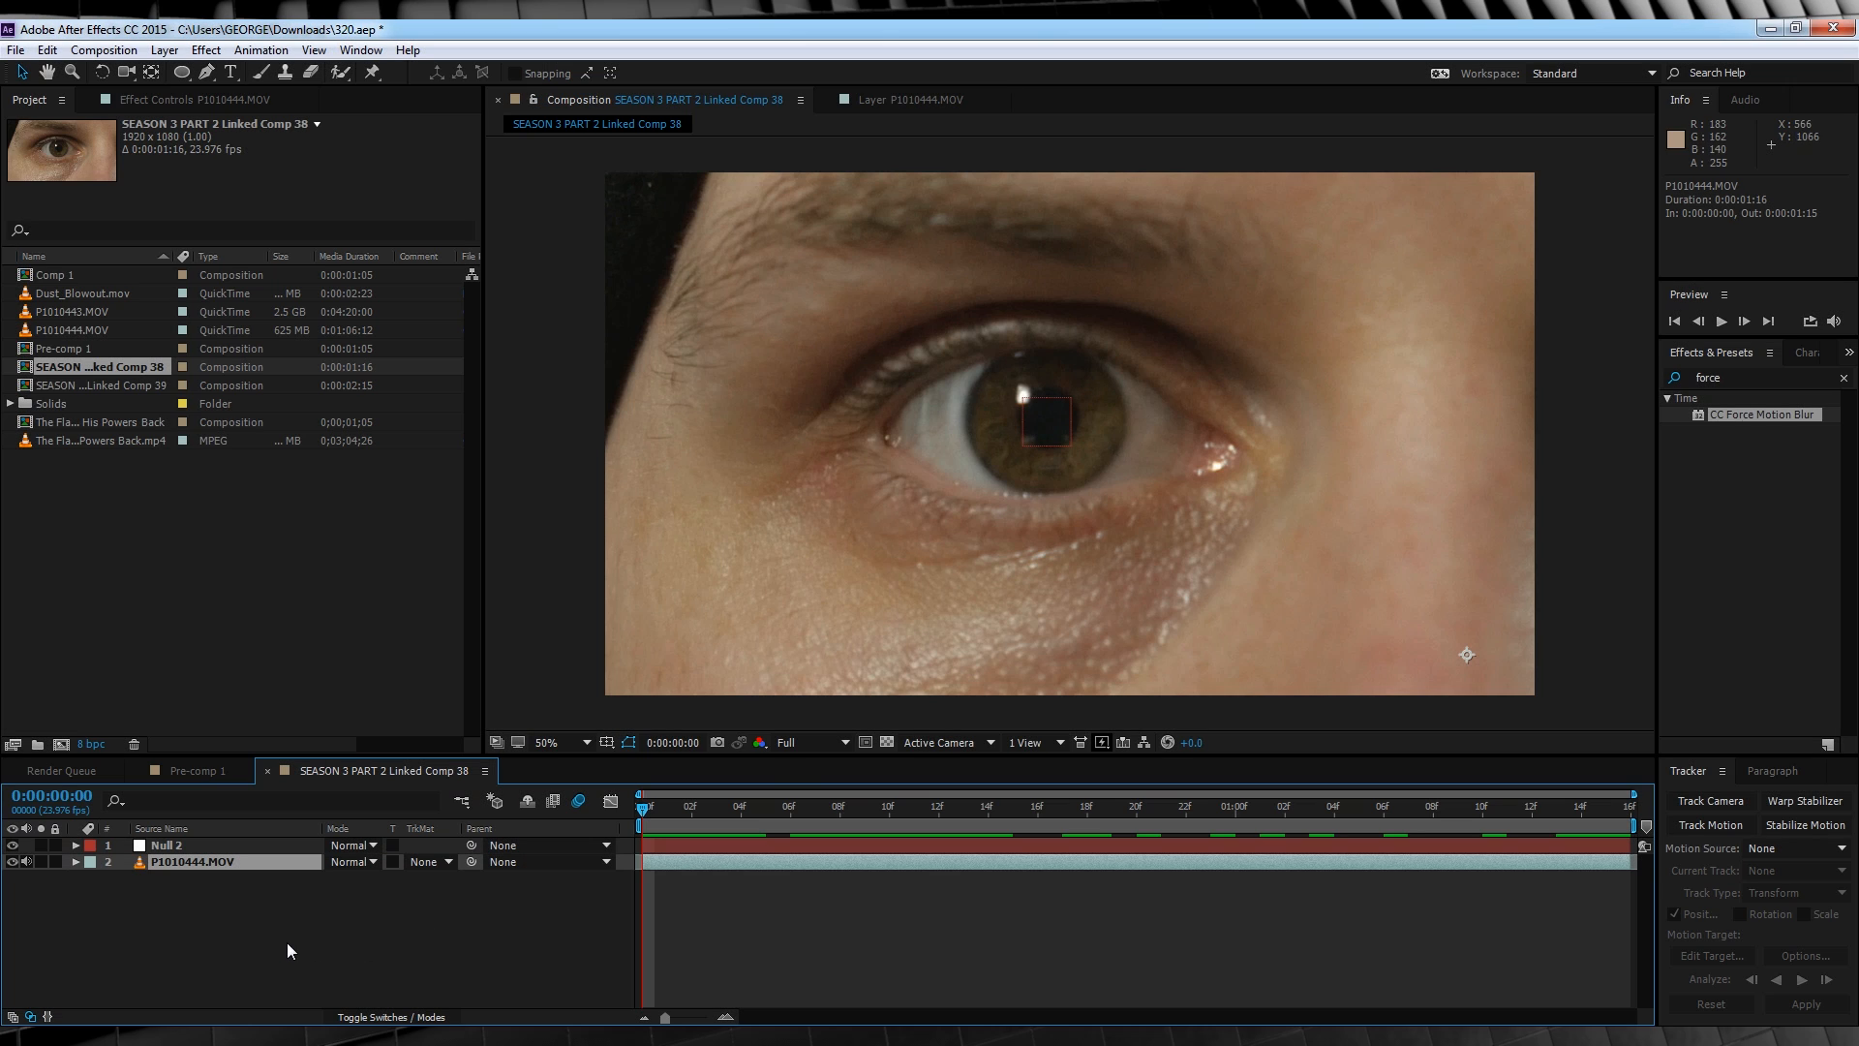
mouse_move(373, 447)
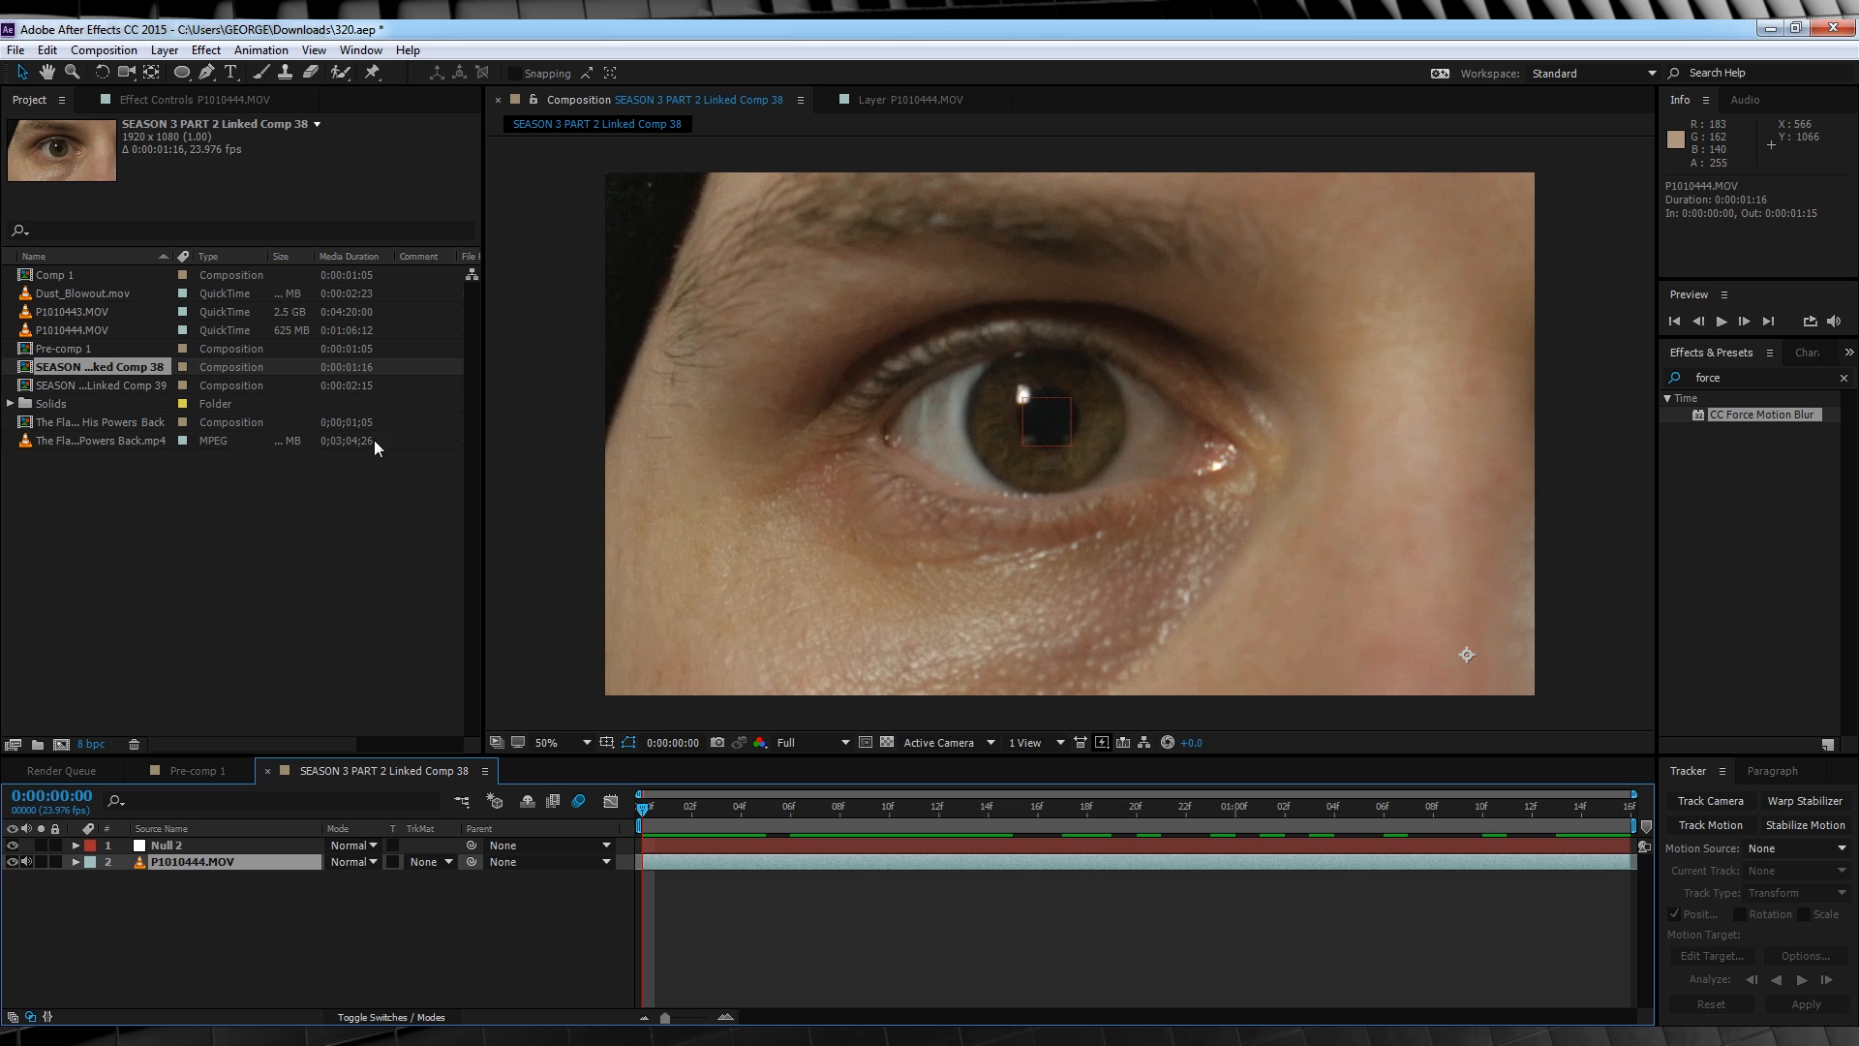
Apply Liquify to the footage with the Bloat tool and a brush size of 150.
left_click(205, 50)
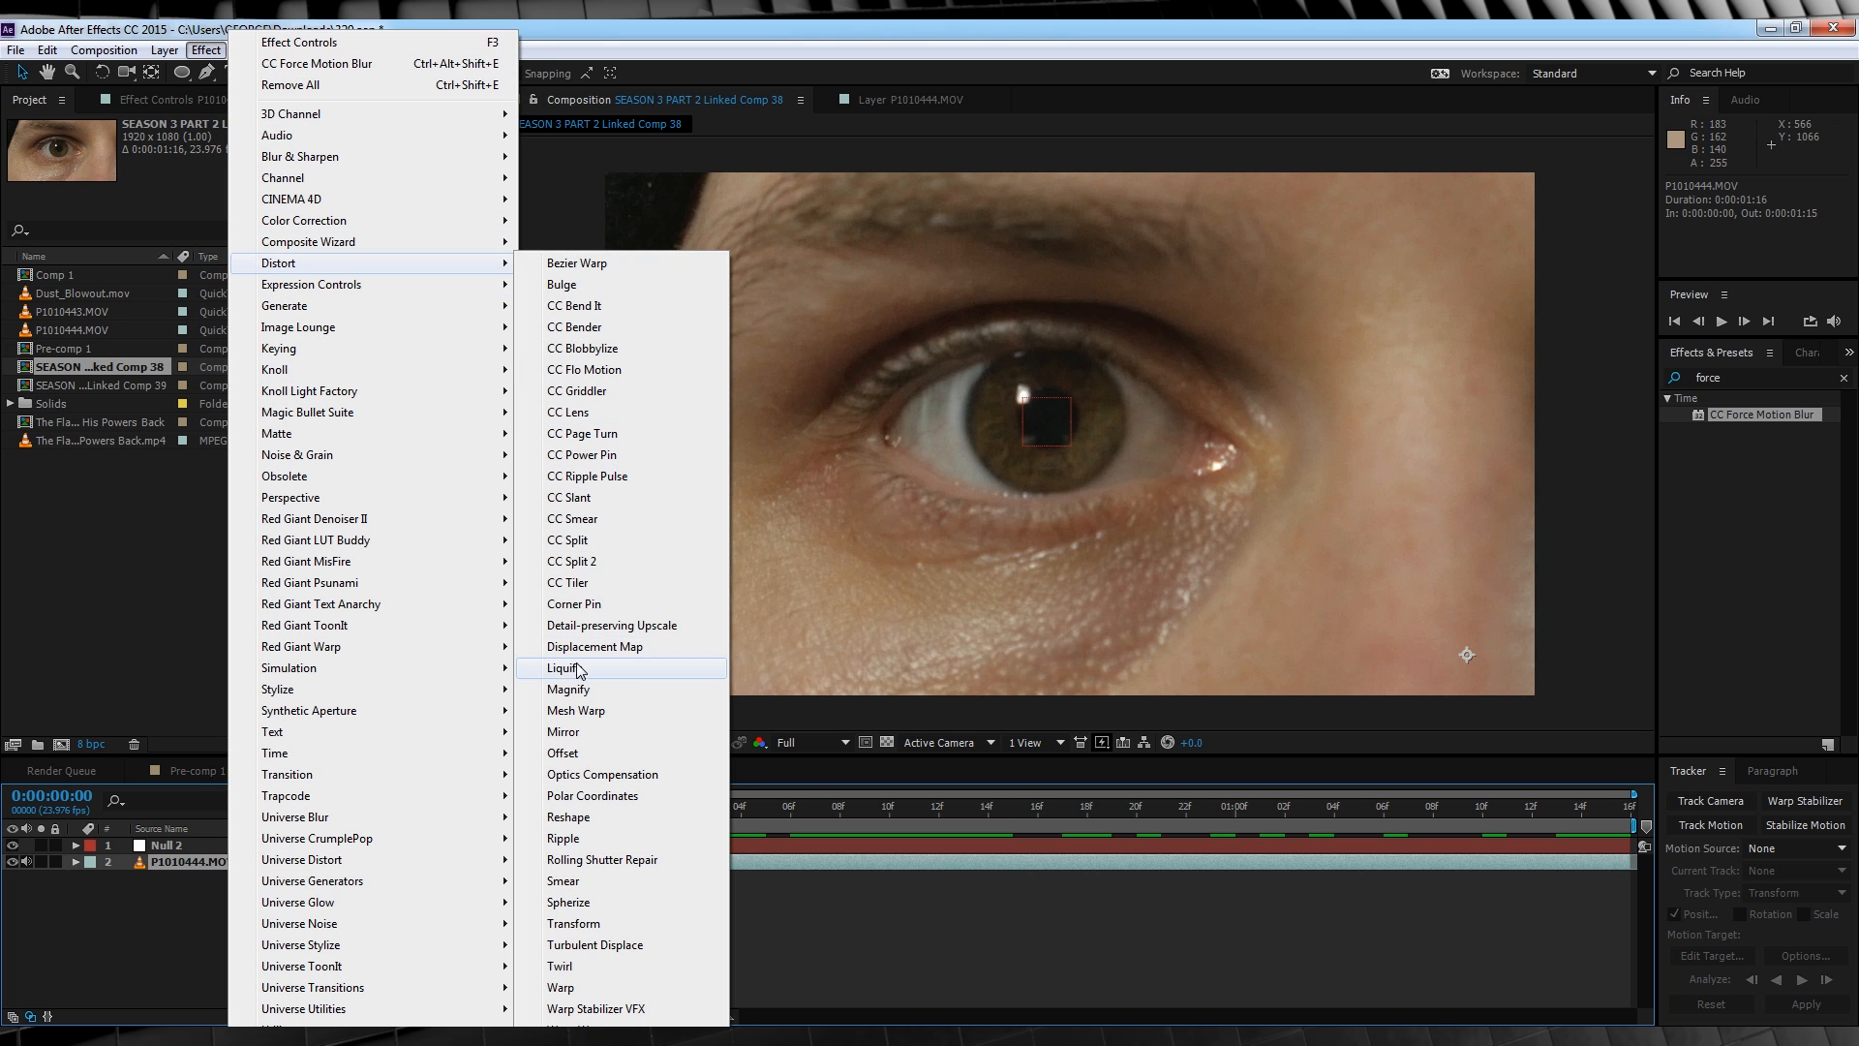
left_click(573, 668)
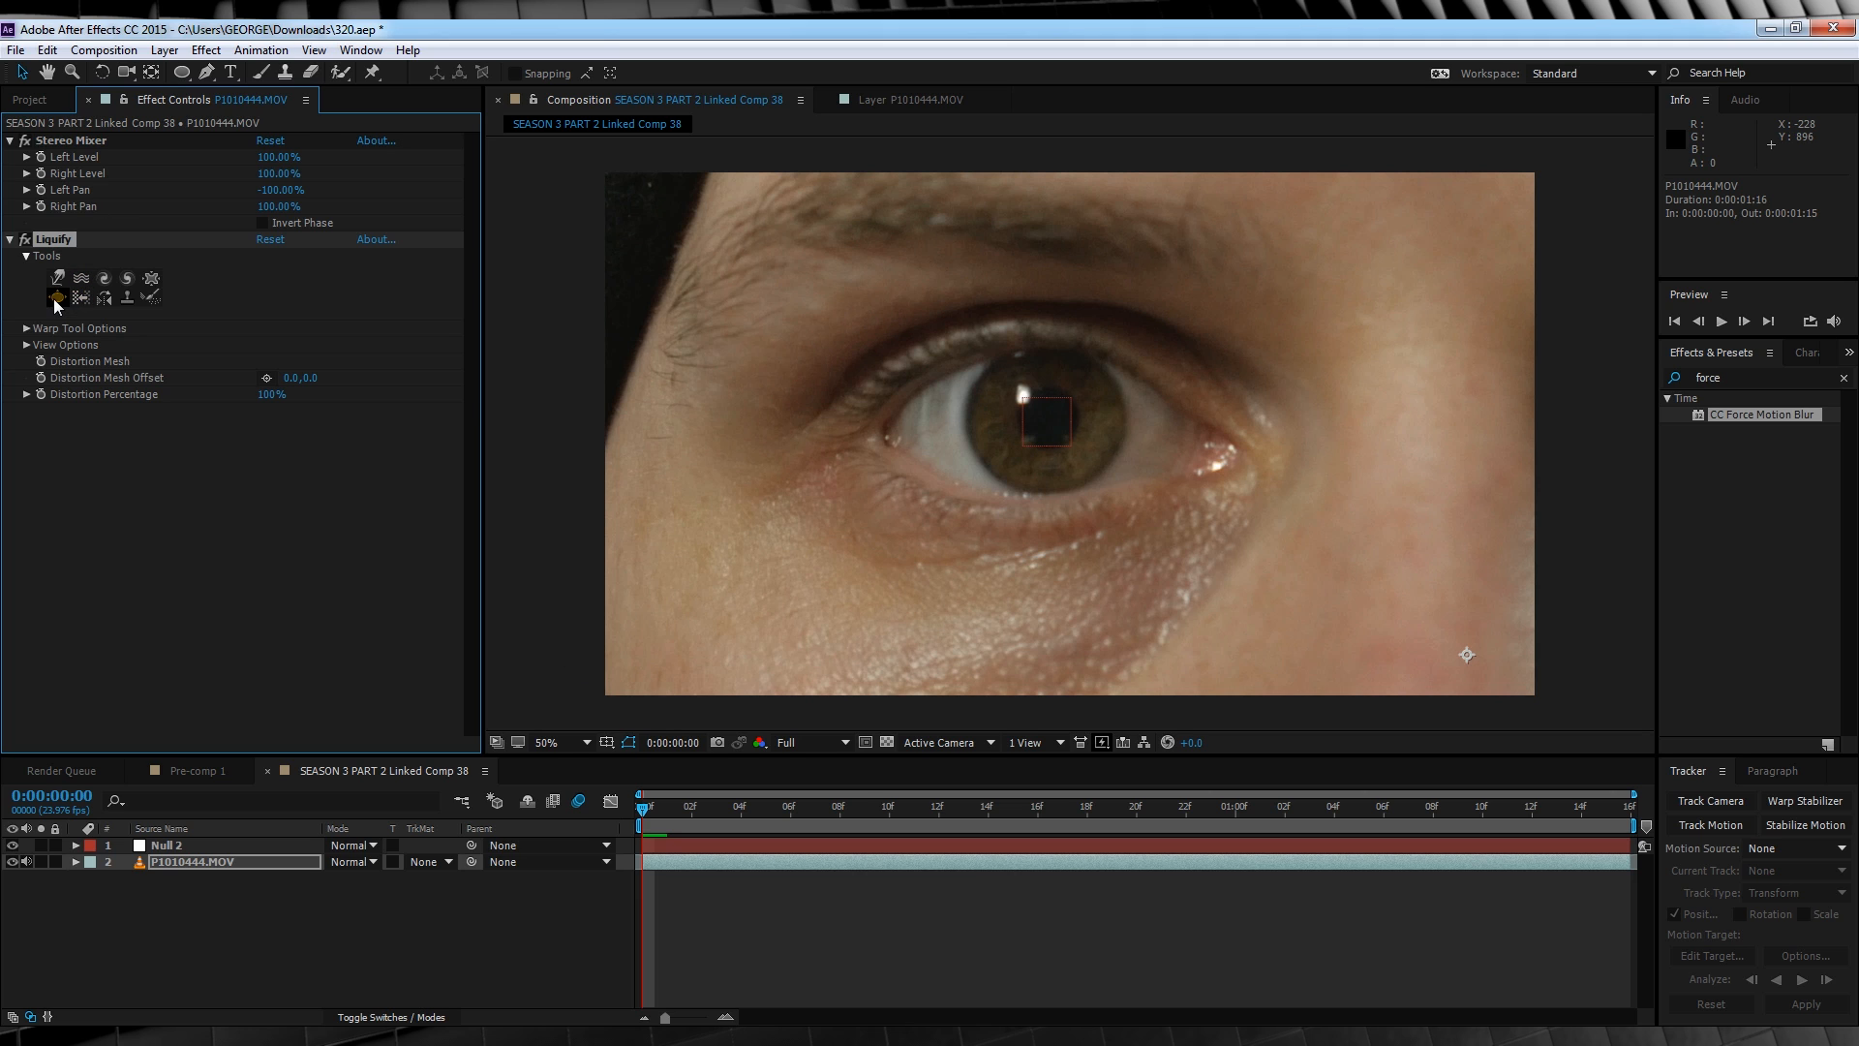
left_click(57, 296)
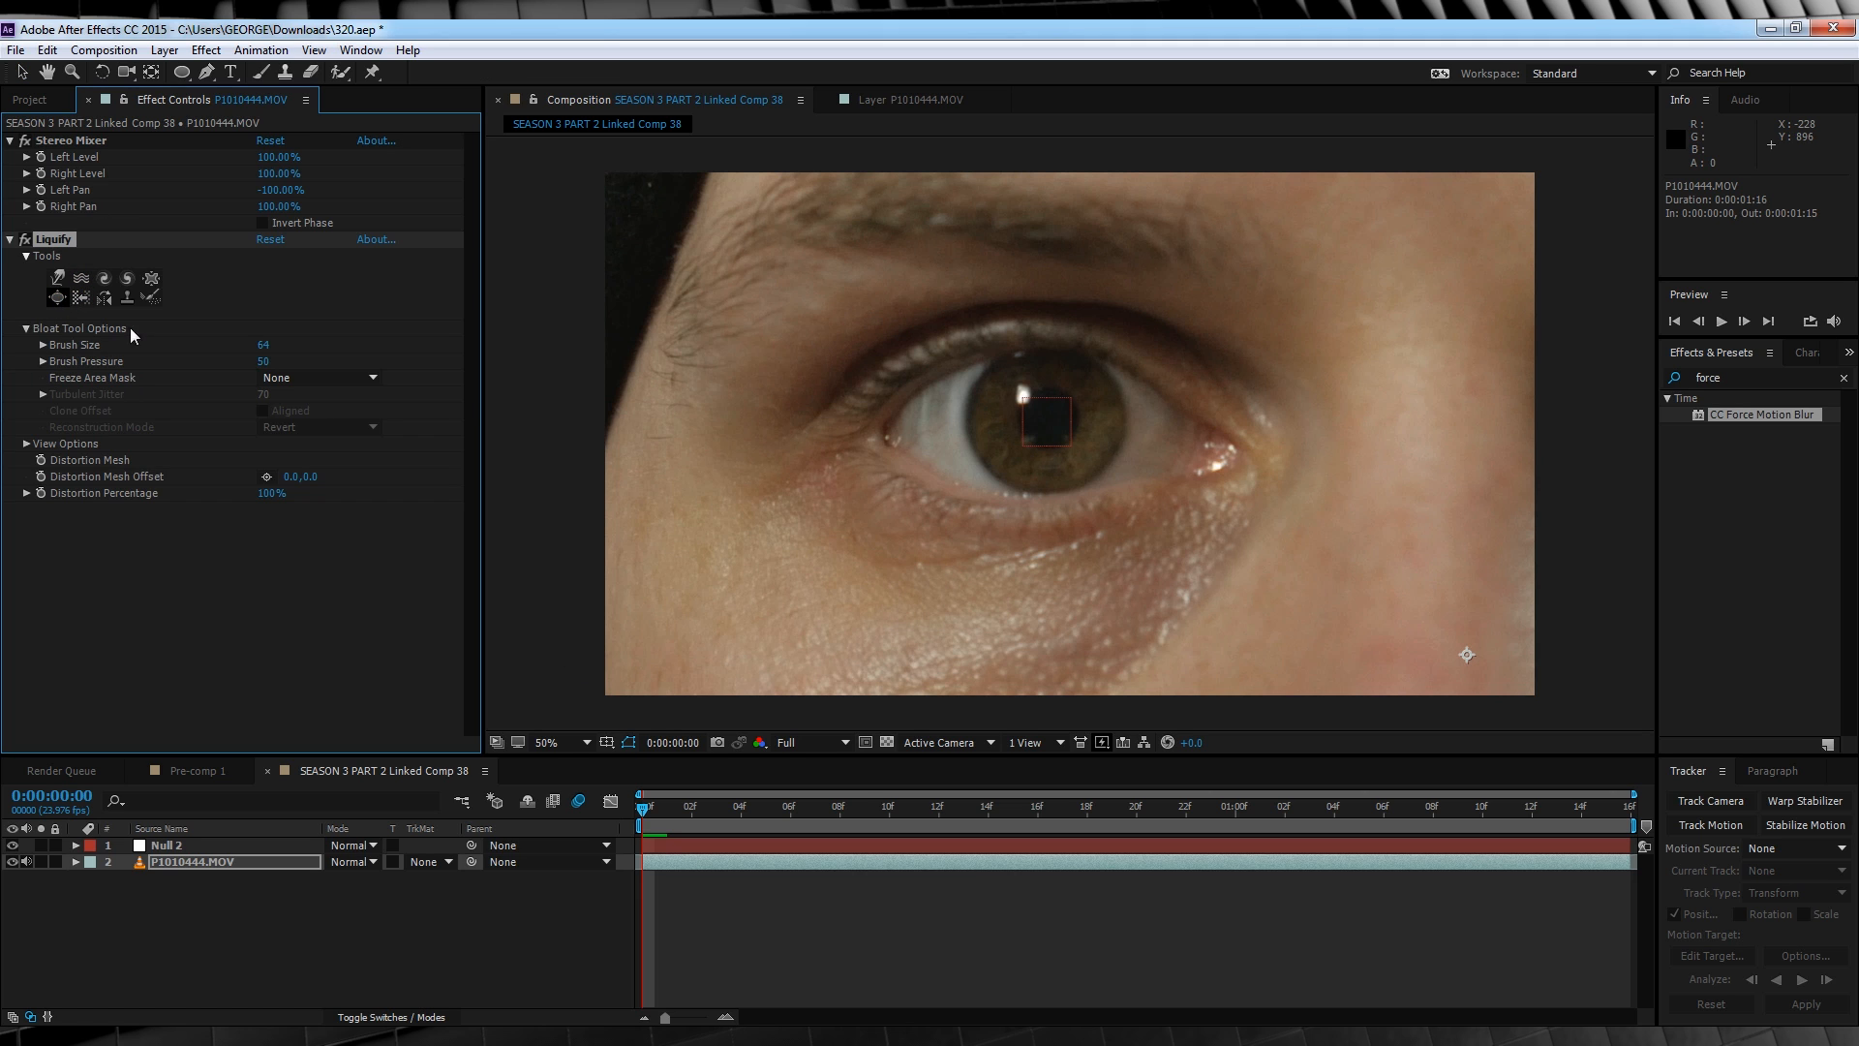
double_click(275, 345)
type("150")
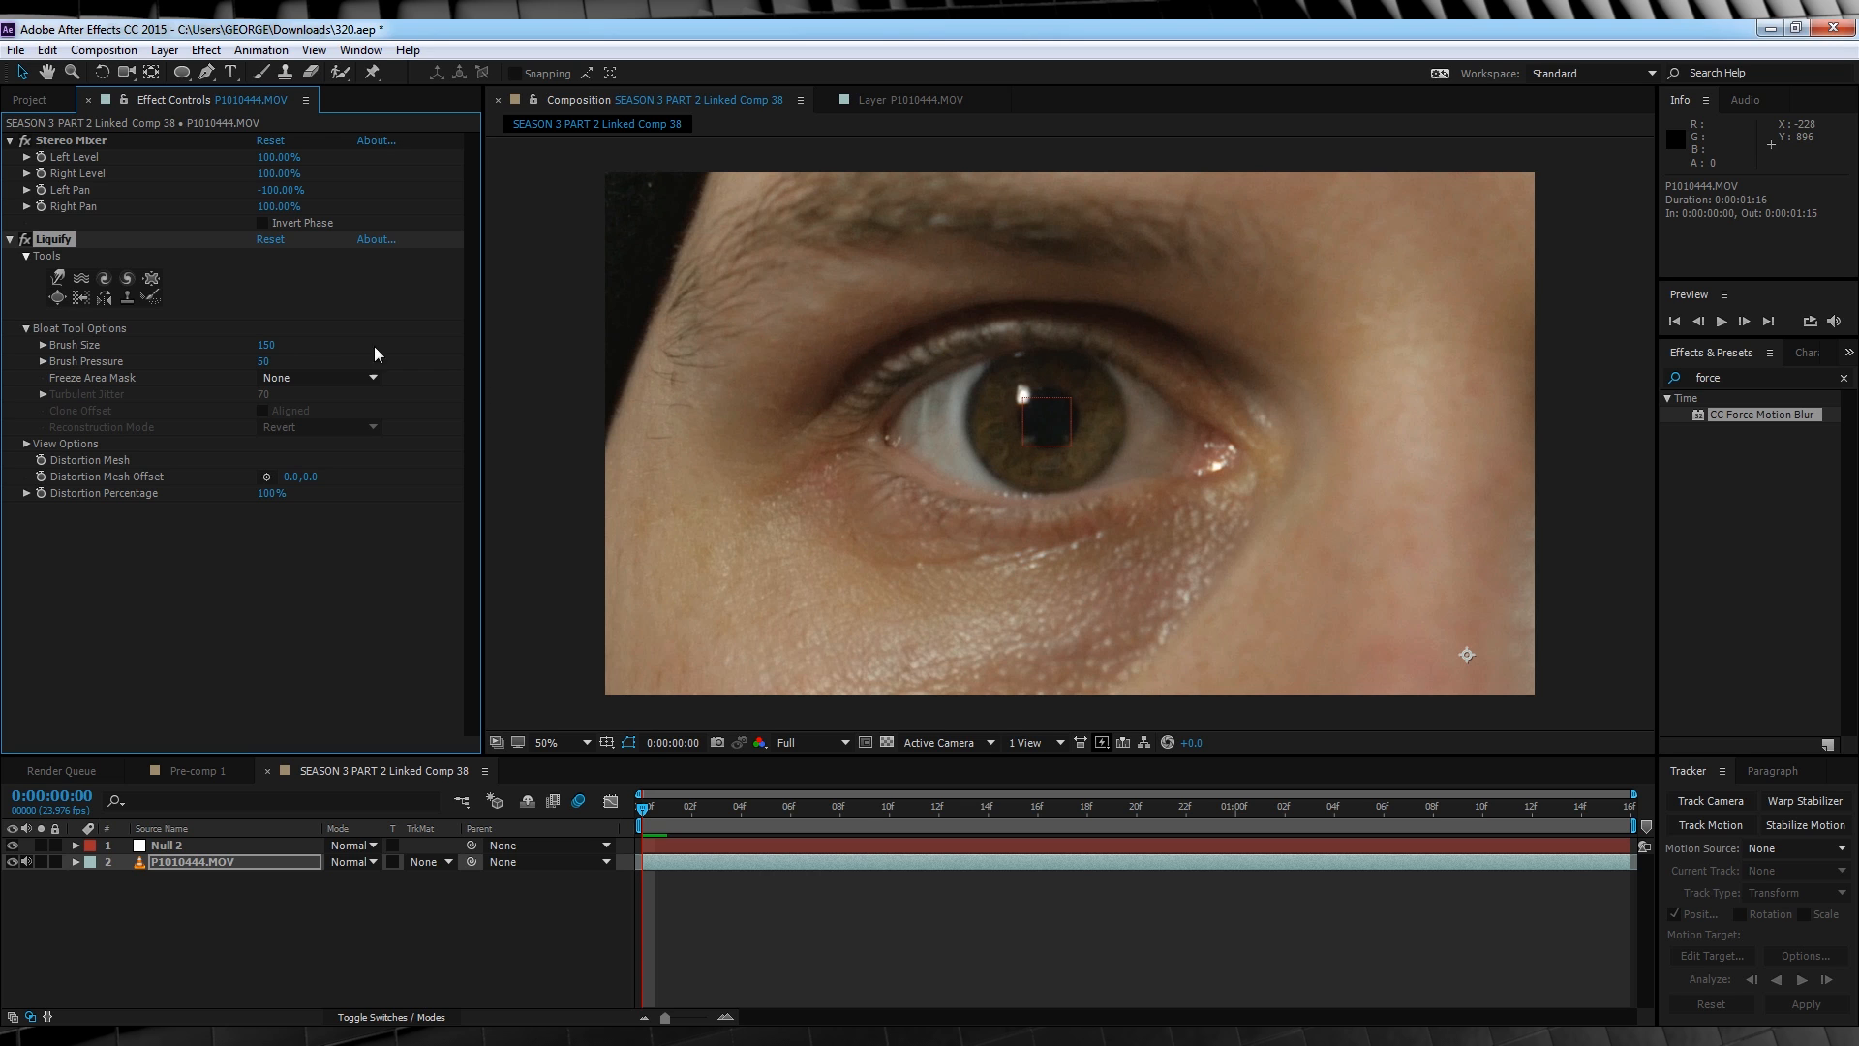
mouse_move(459, 395)
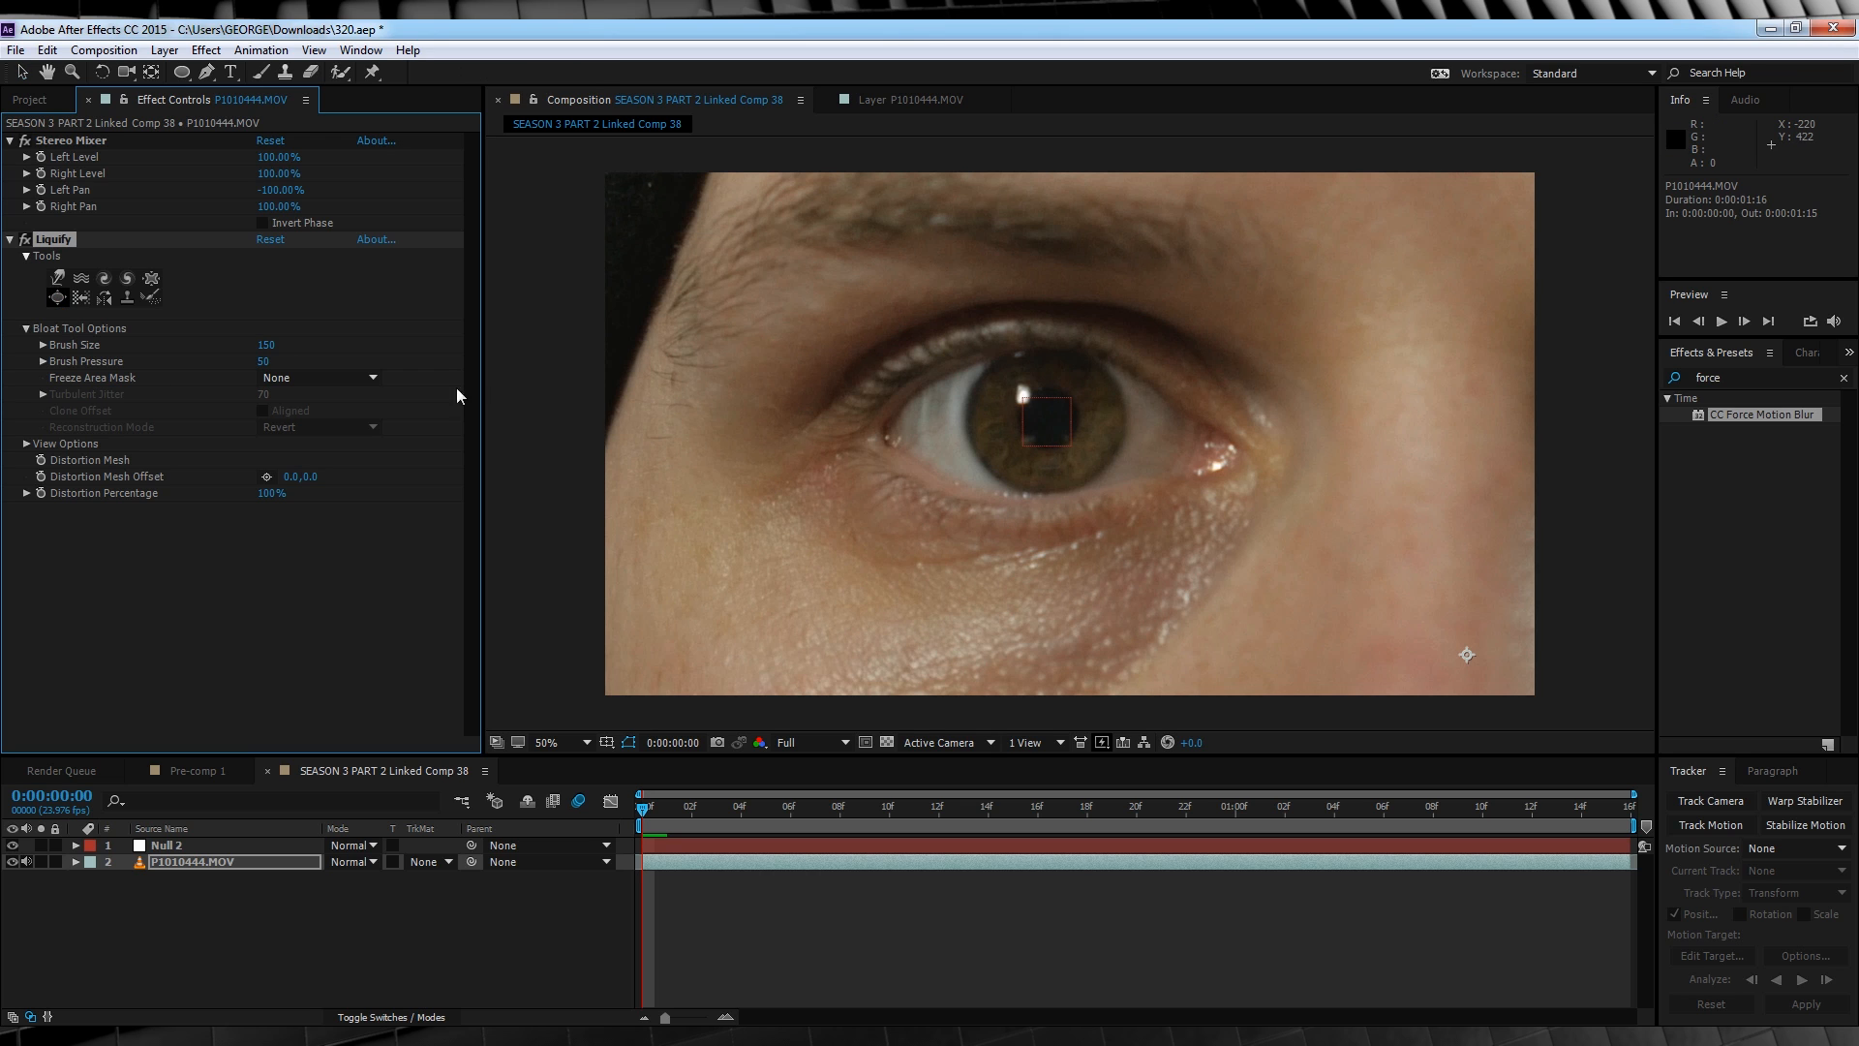
mouse_move(1050, 423)
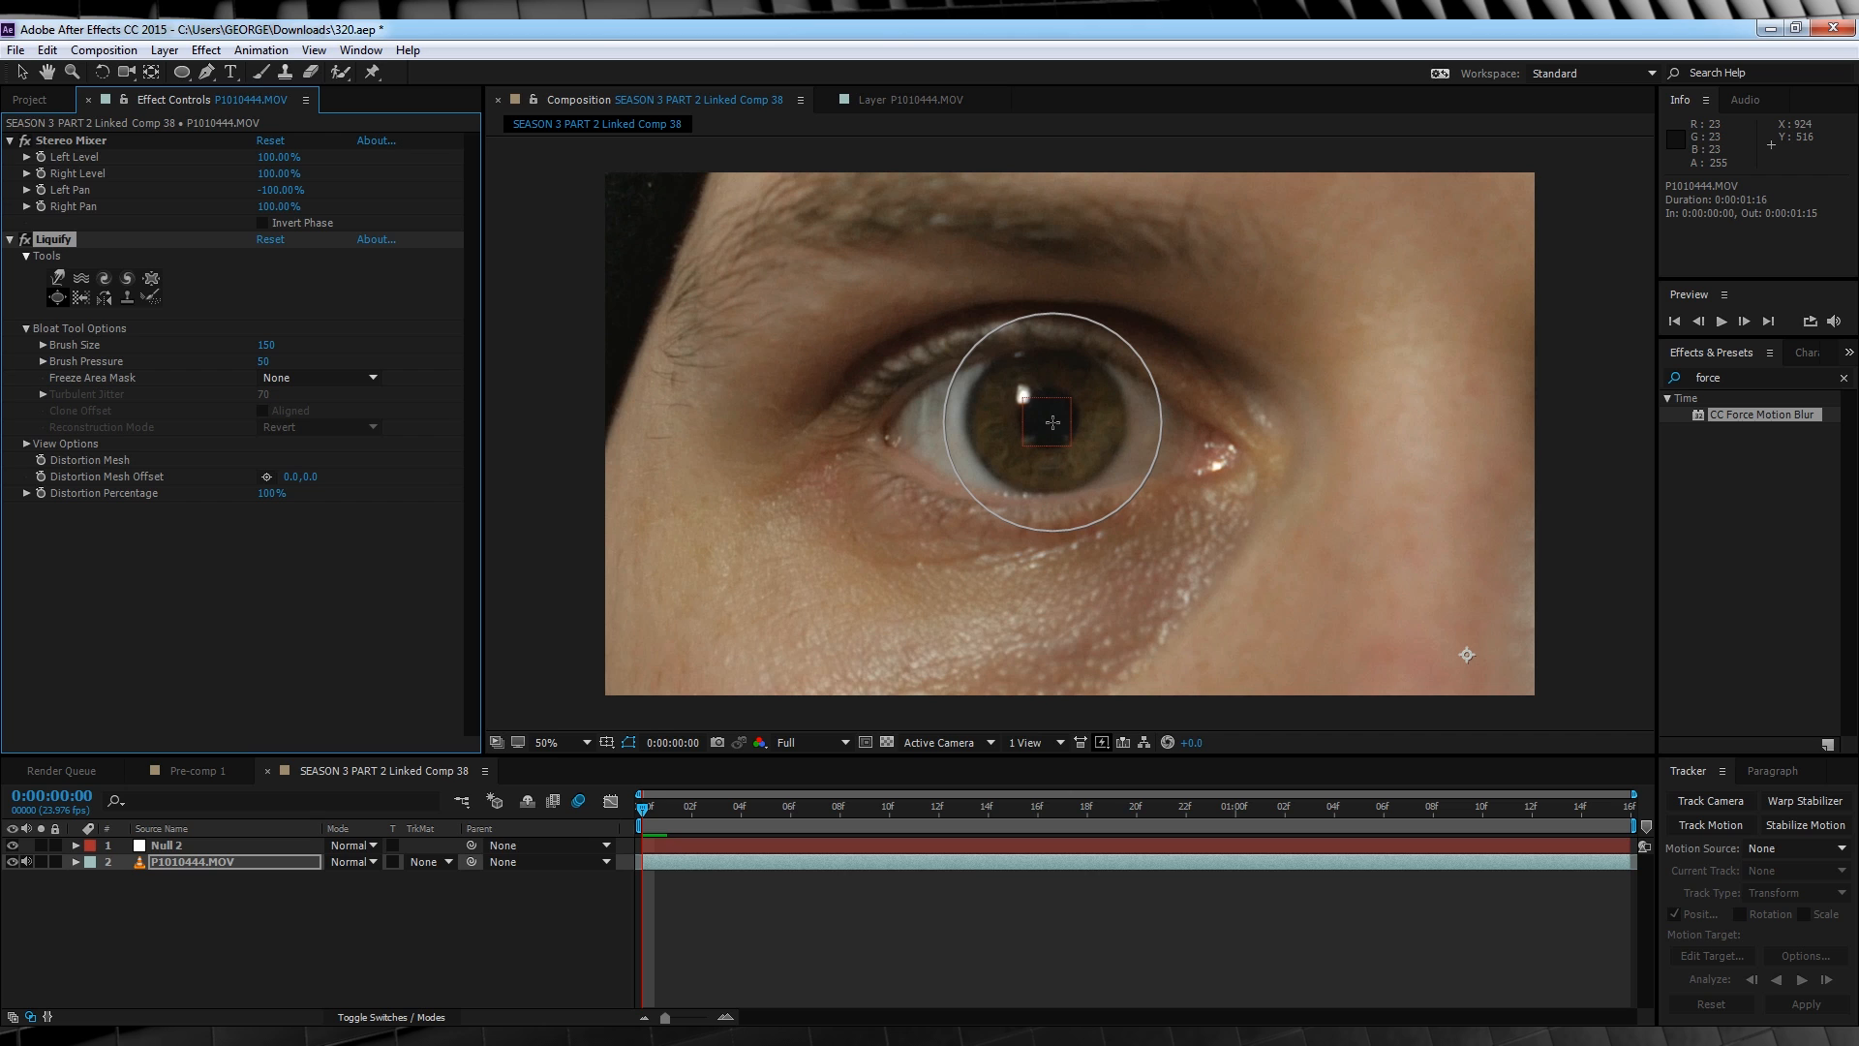
mouse_move(1047, 419)
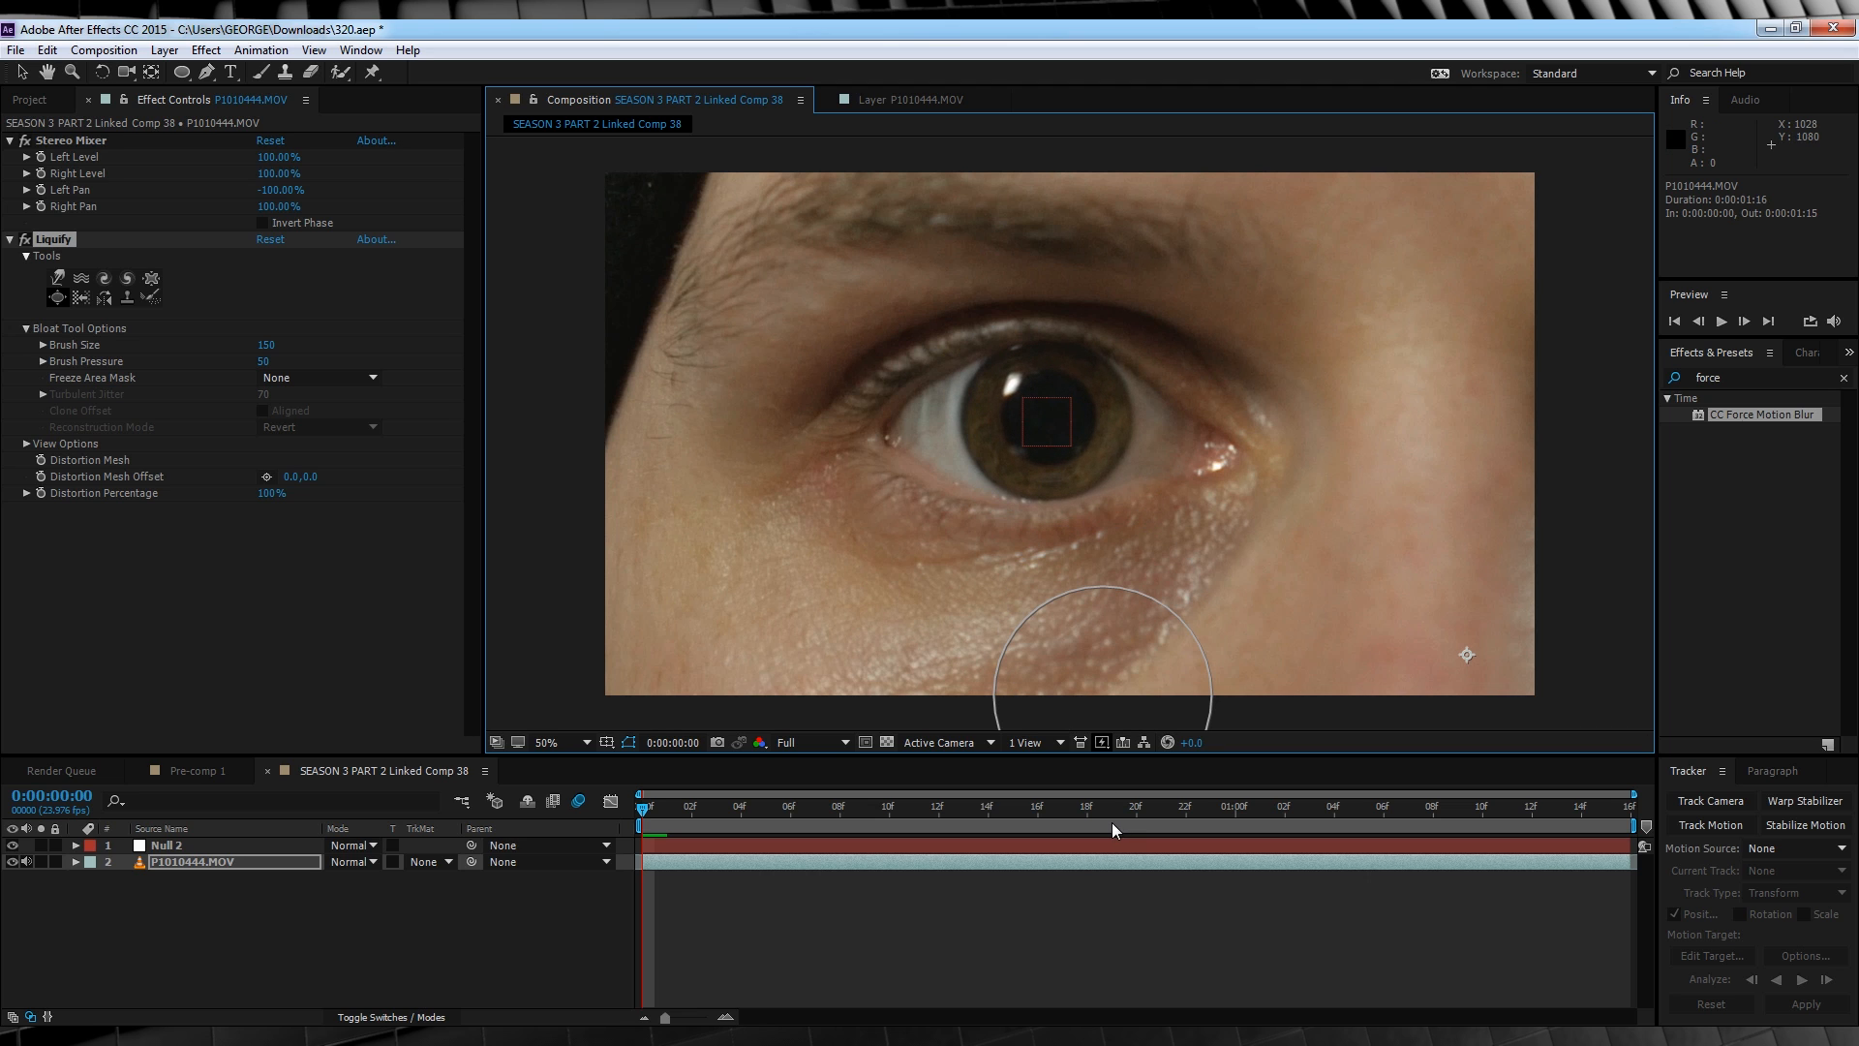
mouse_move(140, 608)
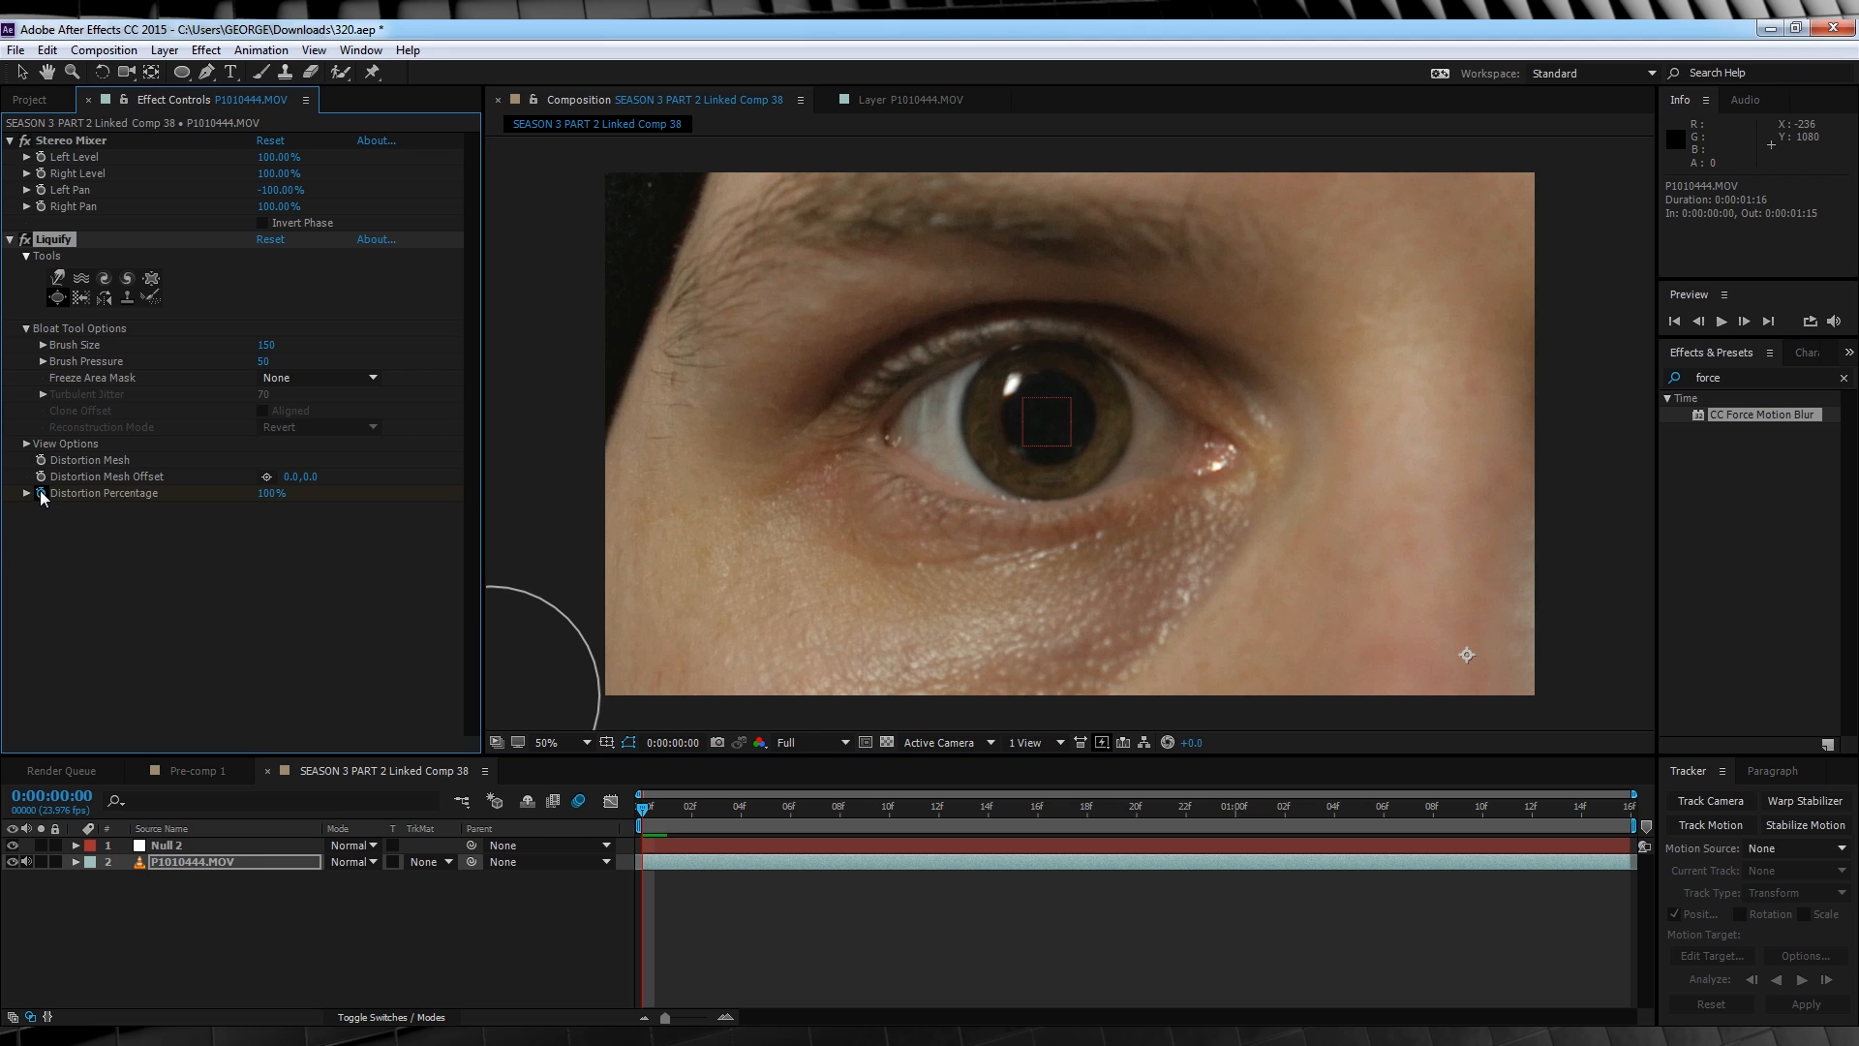
mouse_move(285, 501)
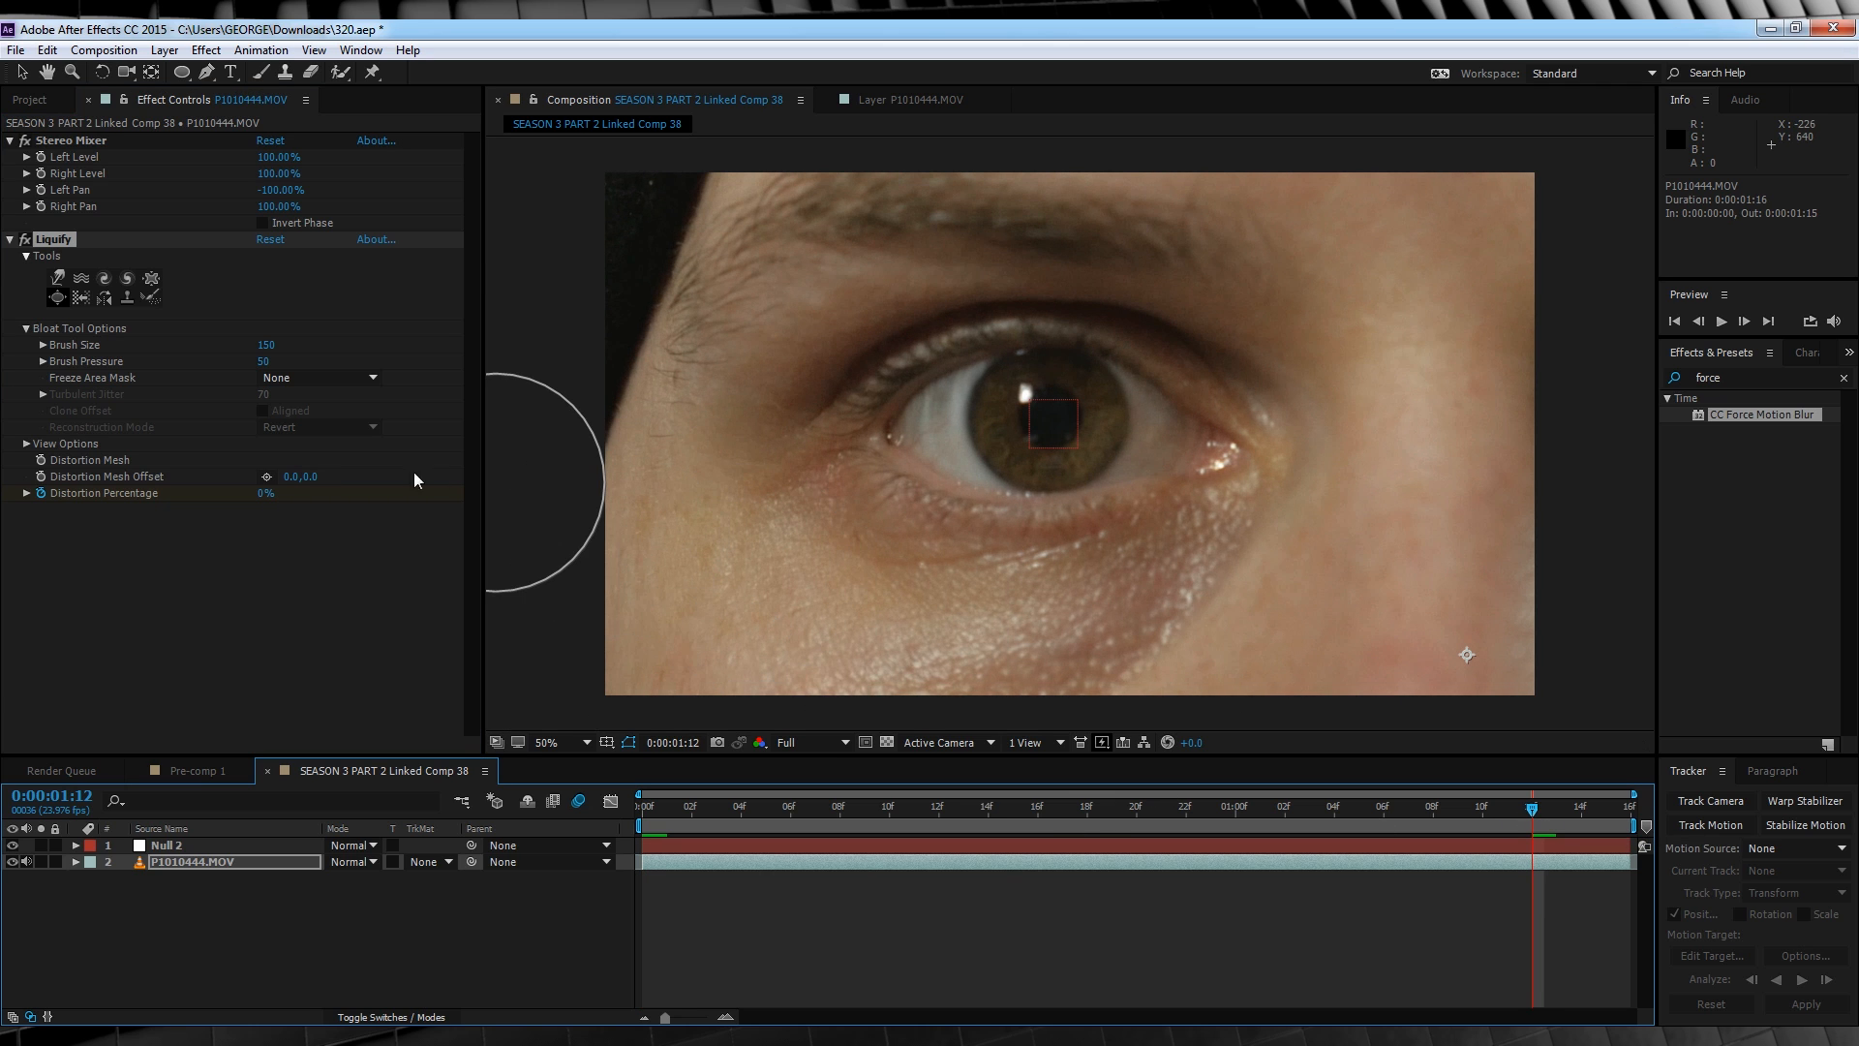
Keyframe Distortion Percentage from 0% at 1:12 to 100% at 1:13, then rewind to the start.
double_click(266, 494)
type("100")
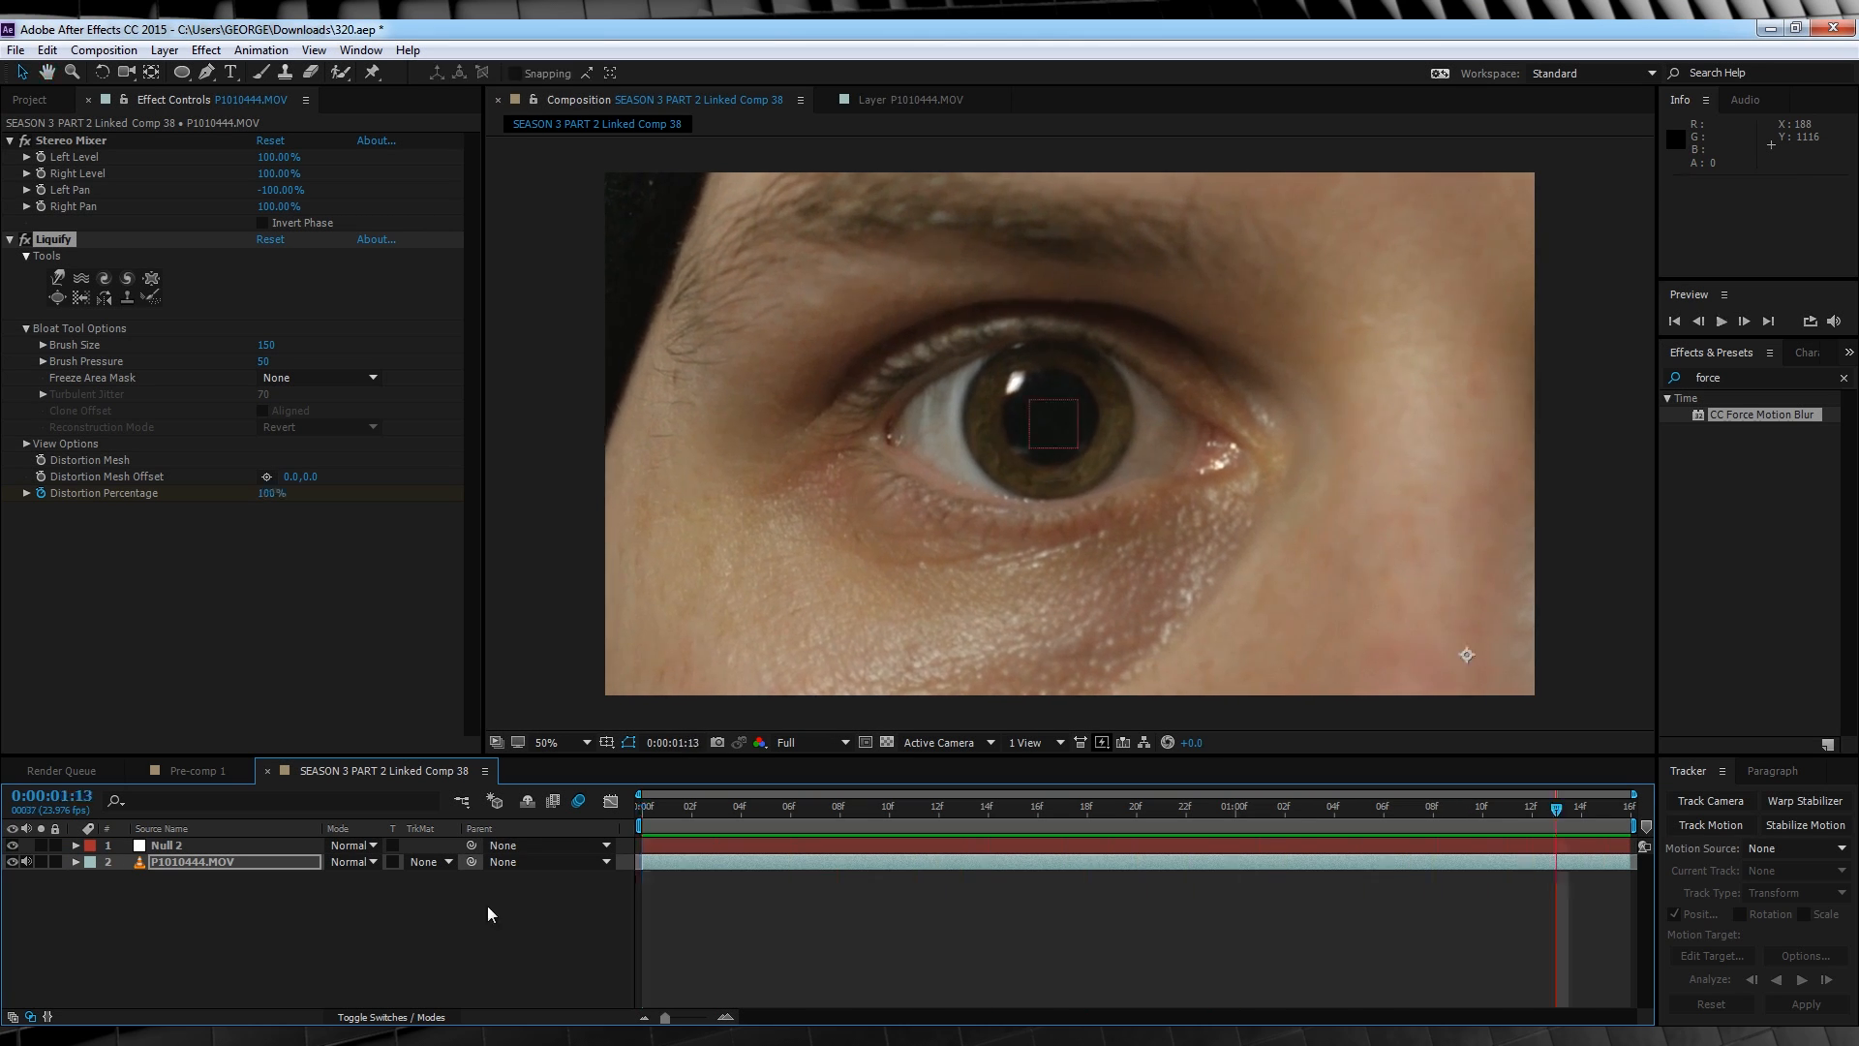
left_click(637, 806)
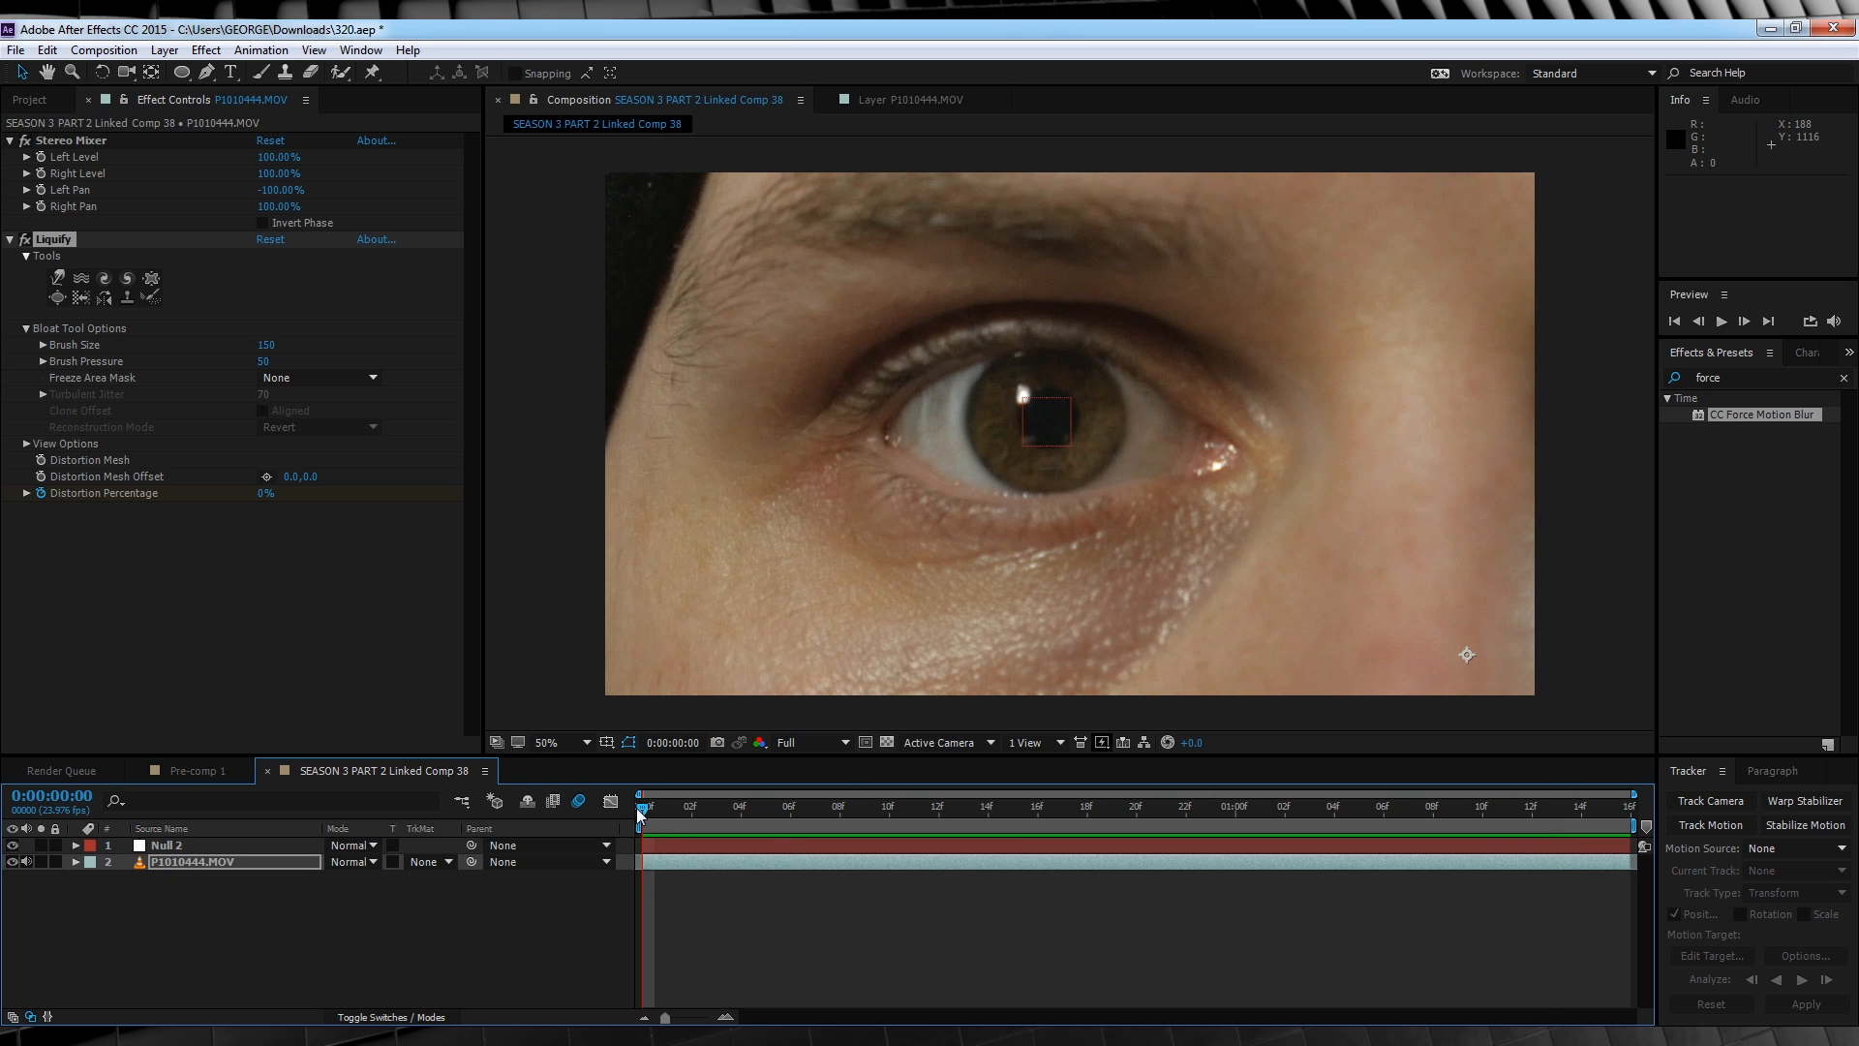
mouse_move(1063, 447)
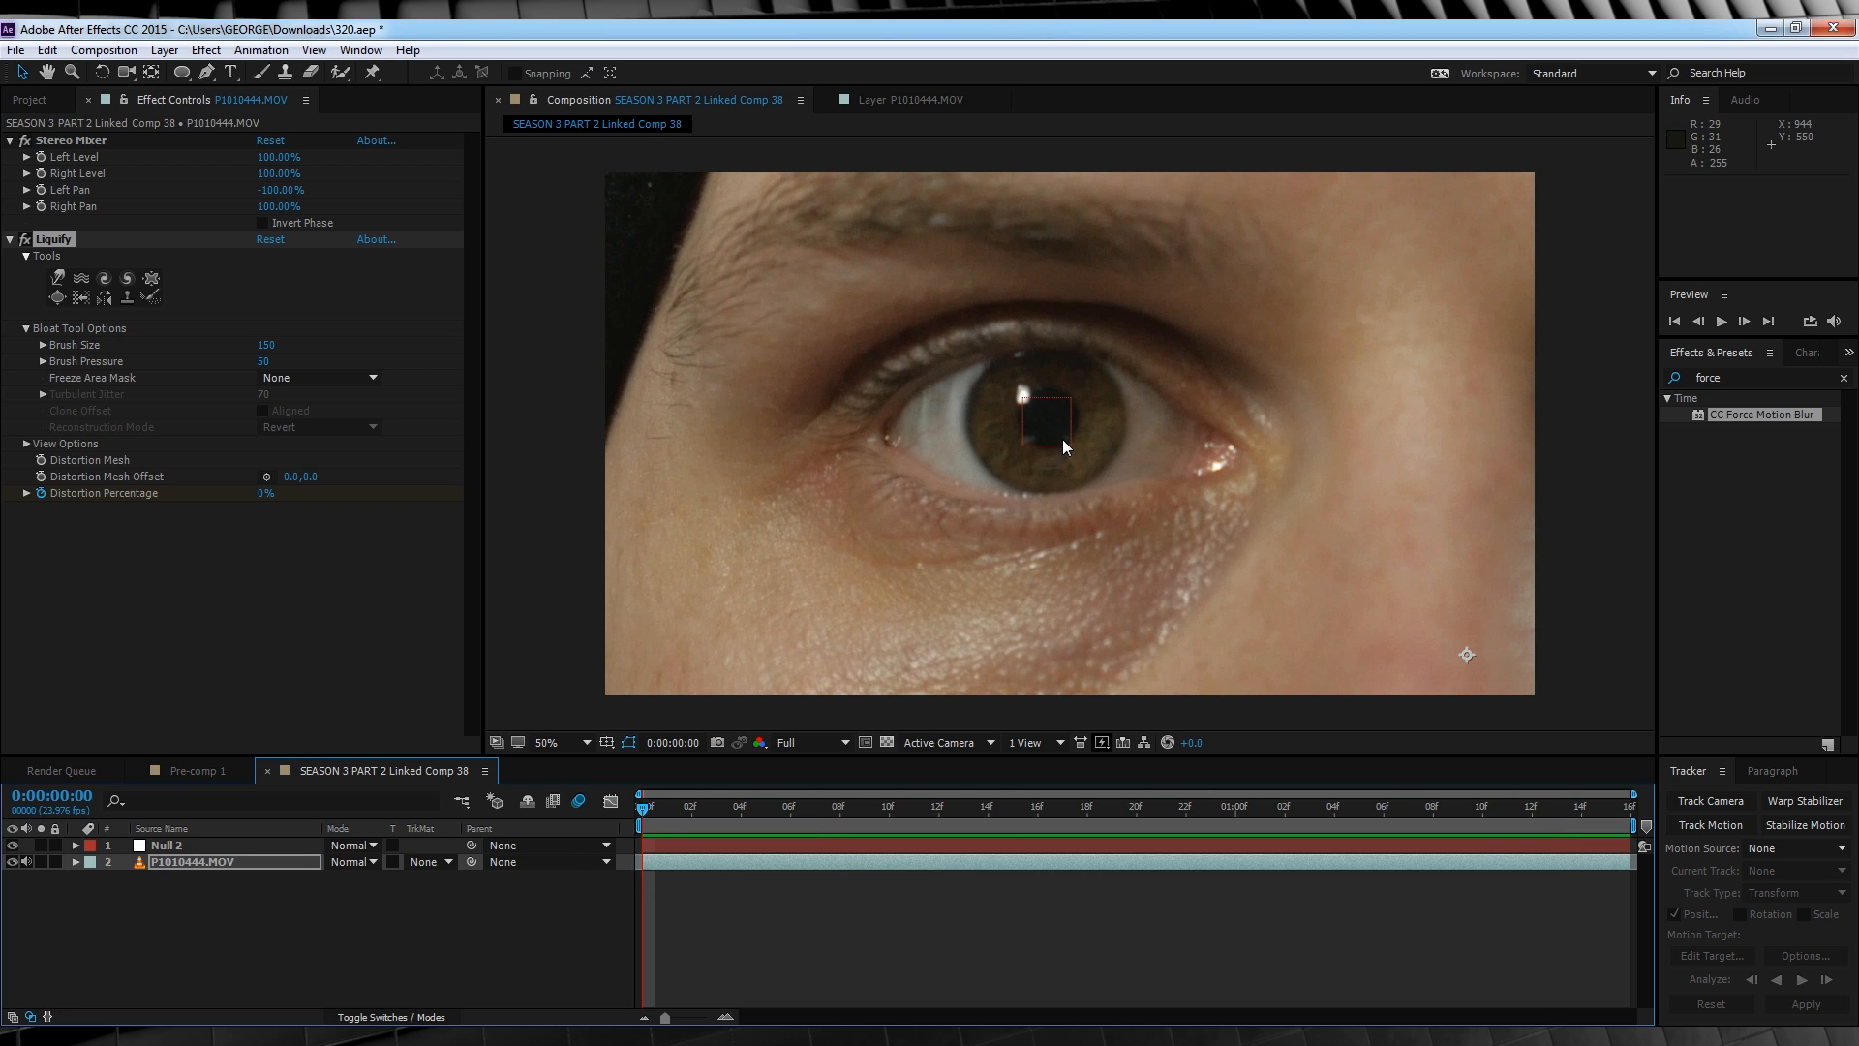
mouse_move(1042, 473)
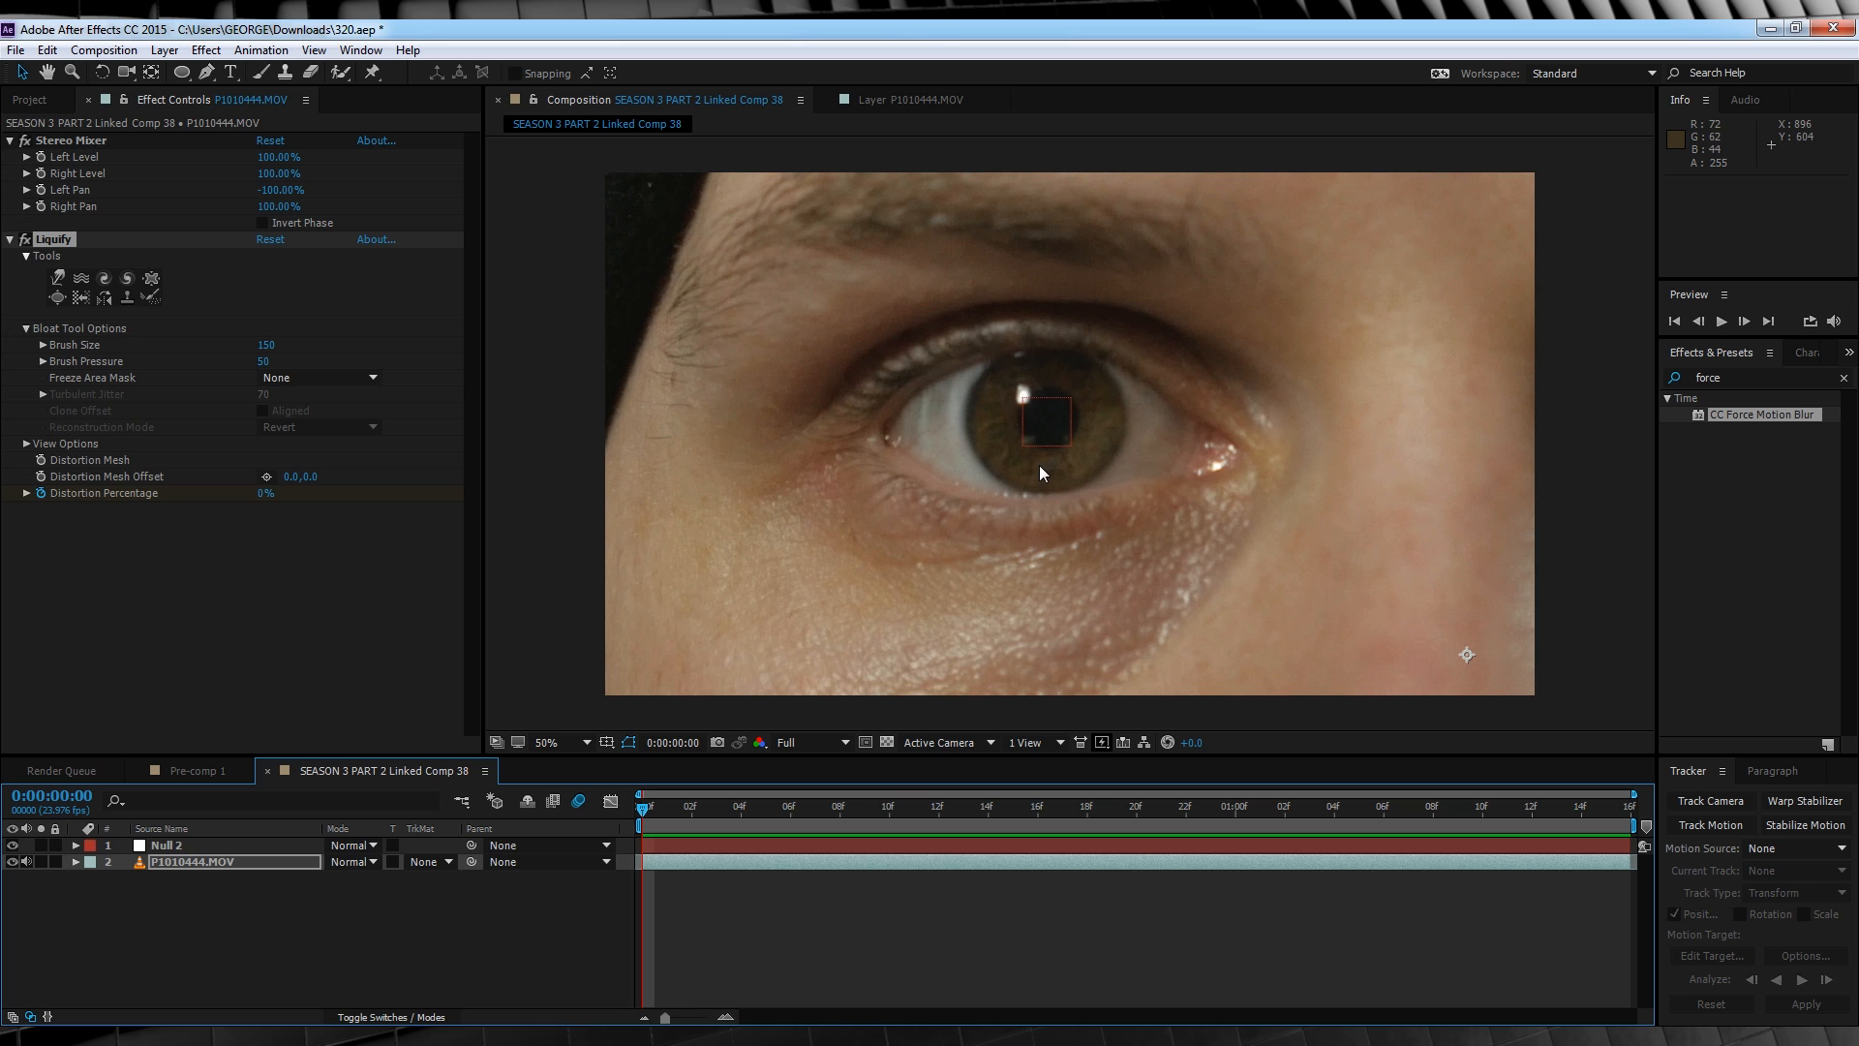
mouse_move(540, 506)
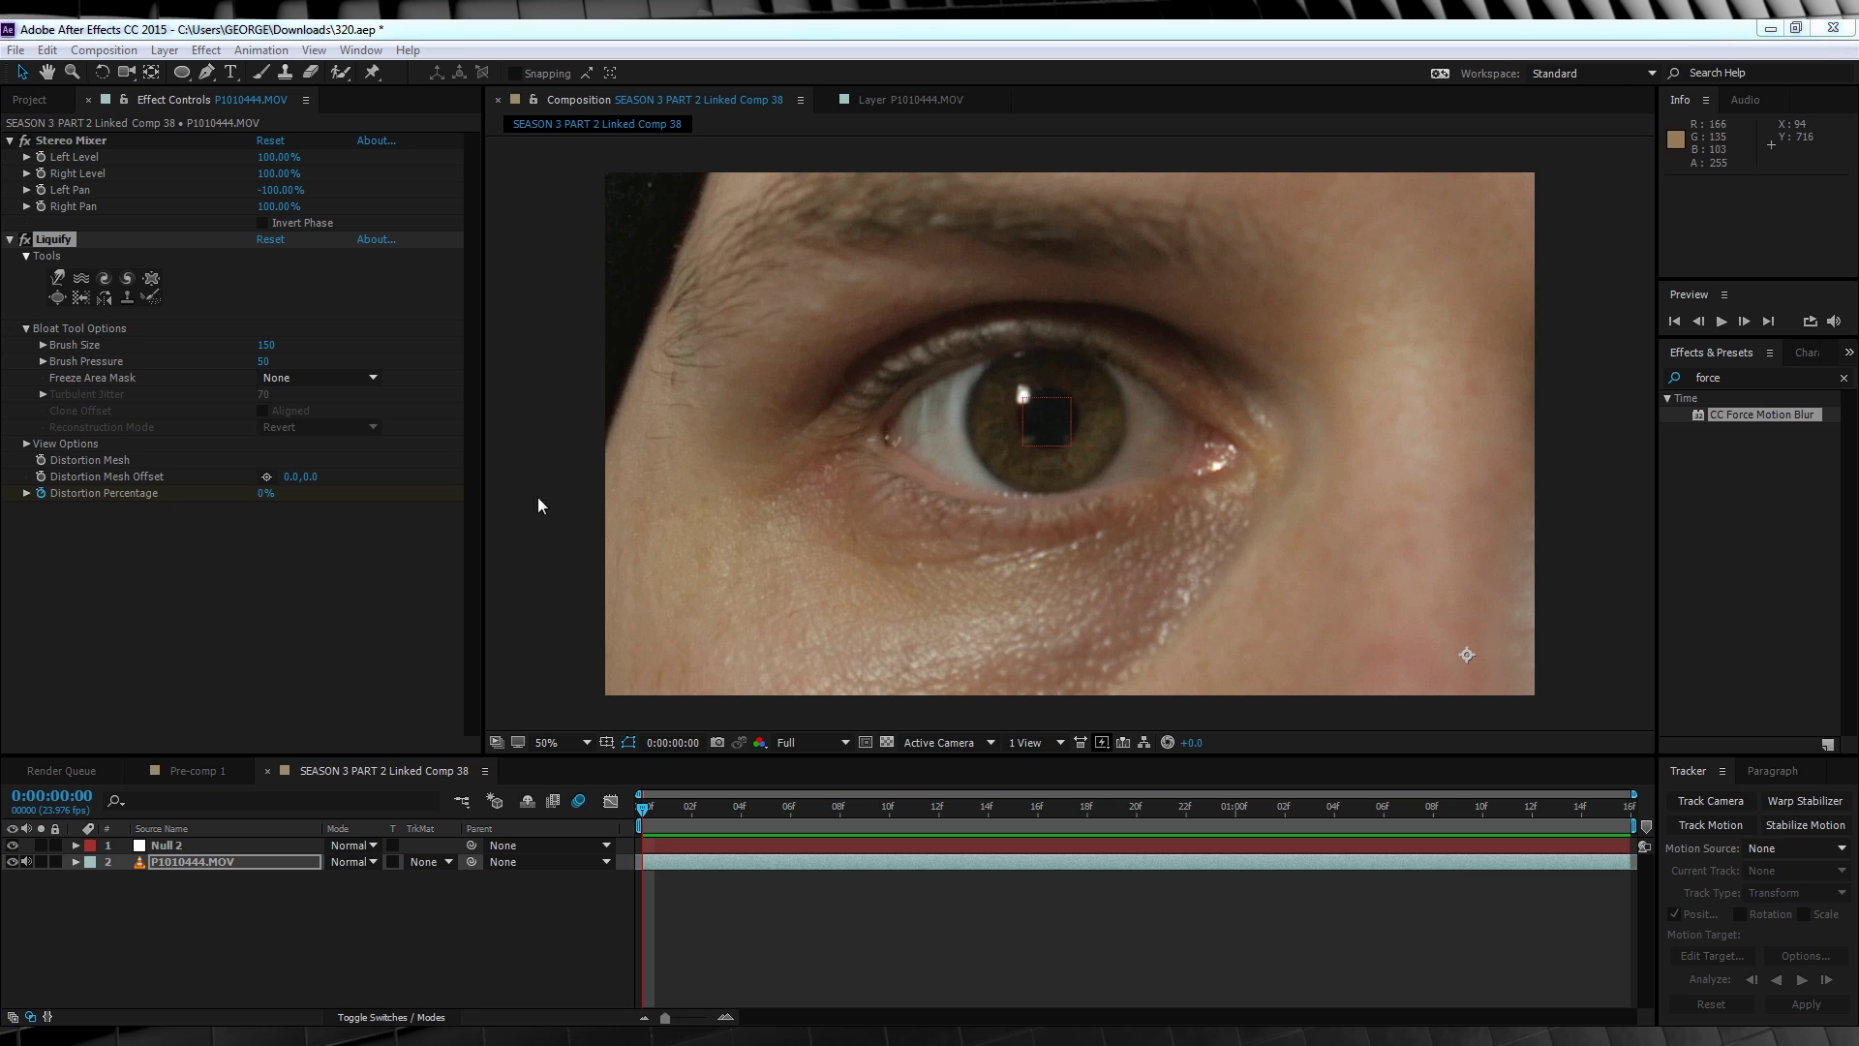
Create an eye-masked adjustment layer feathered 20 px with Hue/Saturation at Saturation 50.
left_click(567, 199)
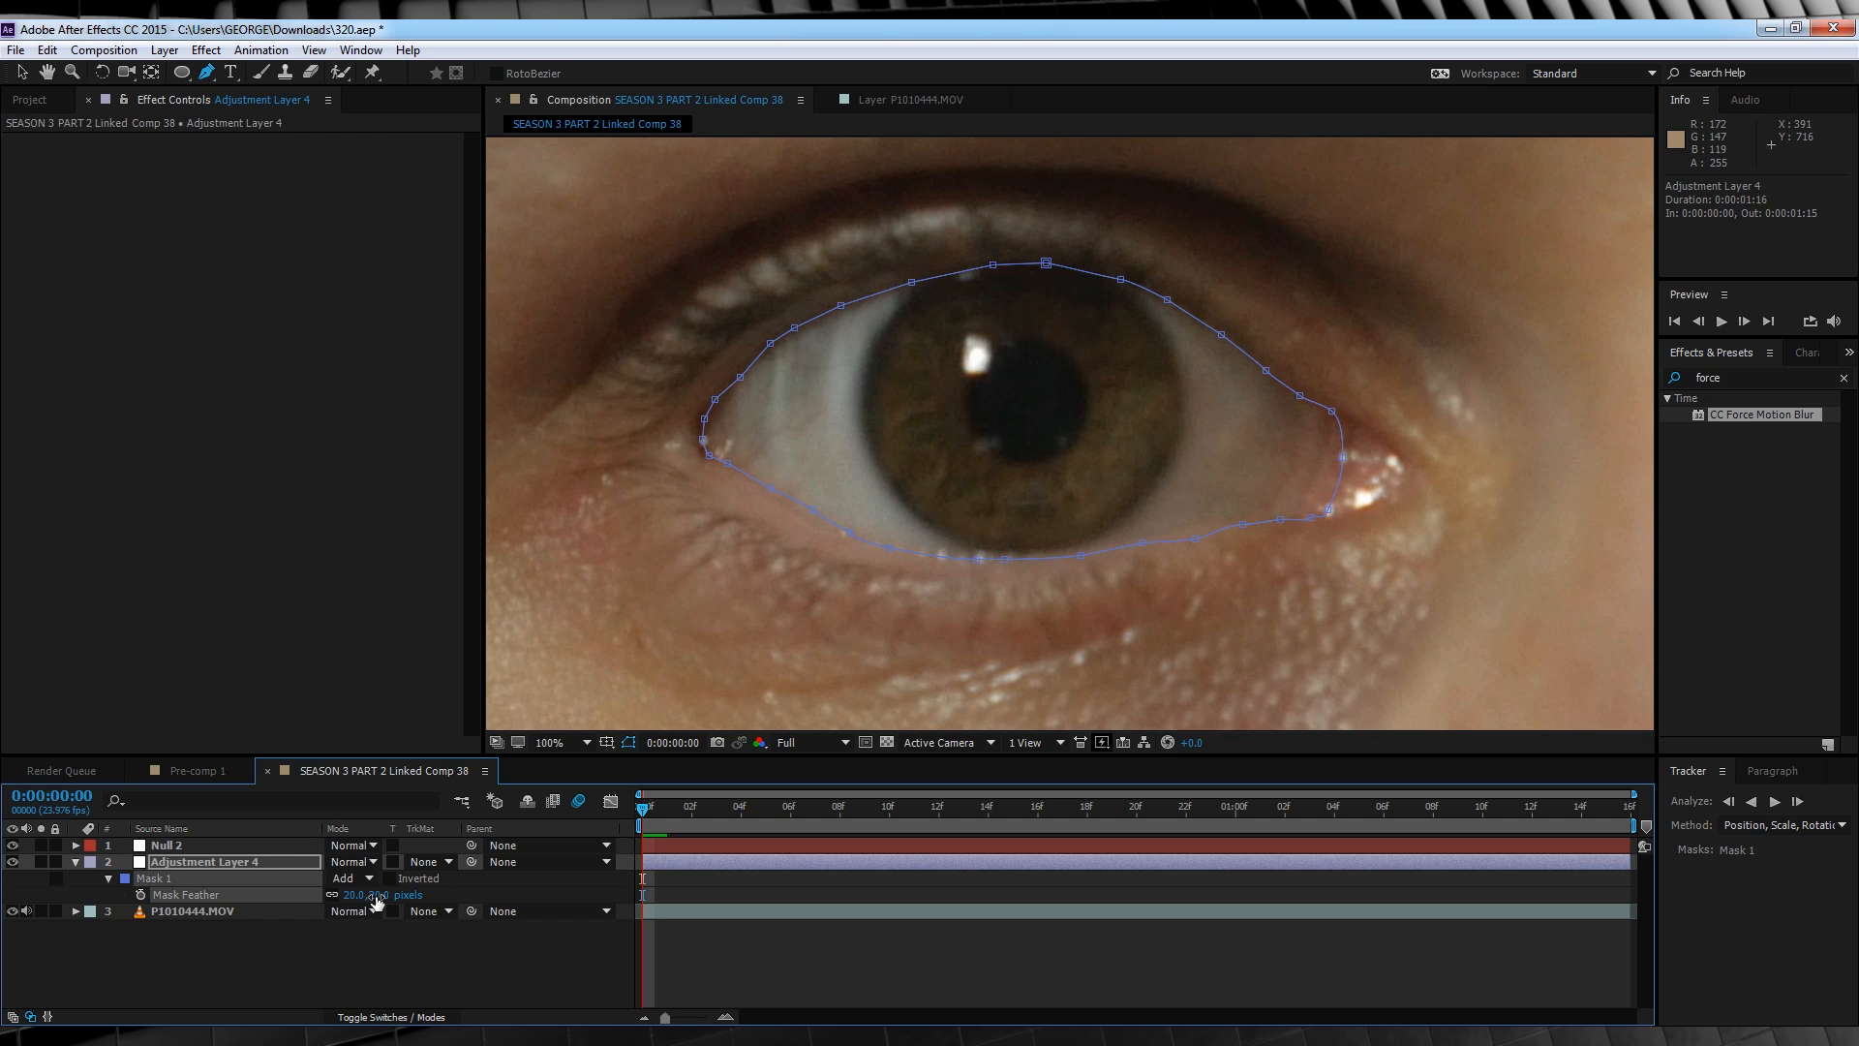
left_click(203, 50)
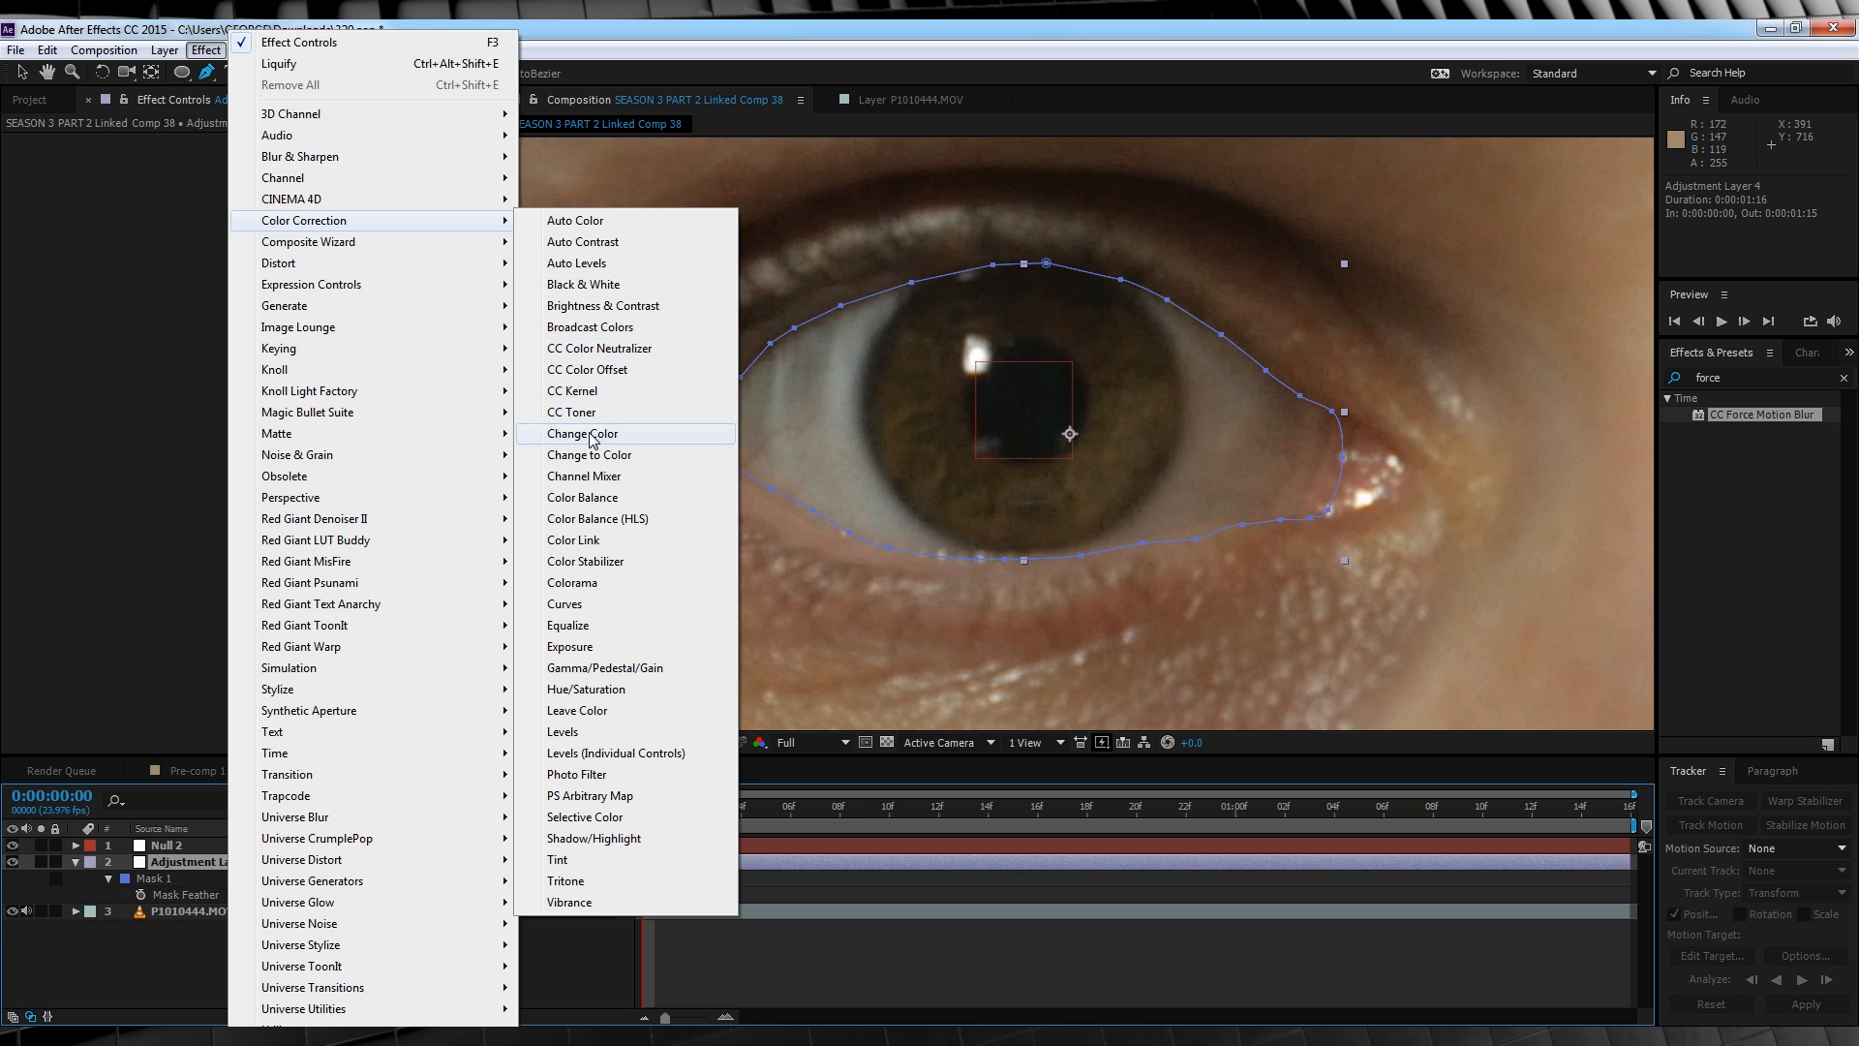
left_click(598, 689)
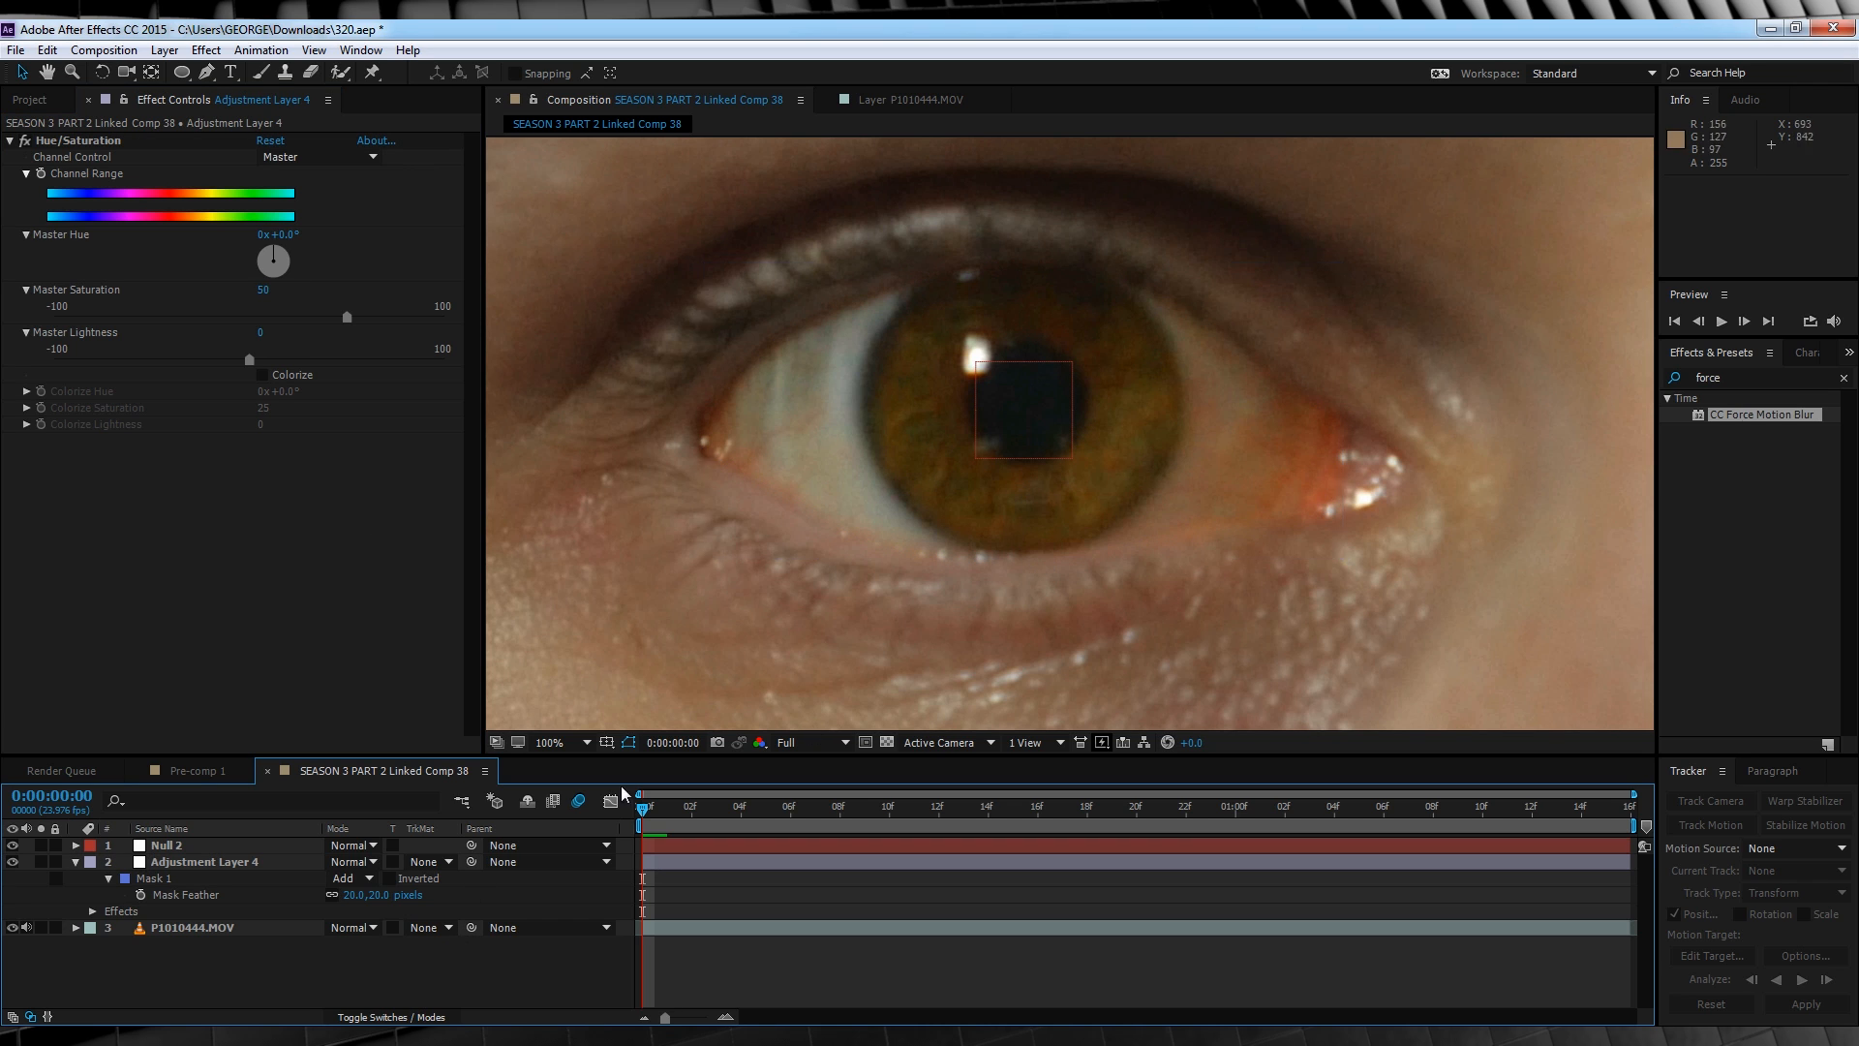
Keyframe the adjustment layer's Opacity and parent it to Null 2.
left_click(201, 860)
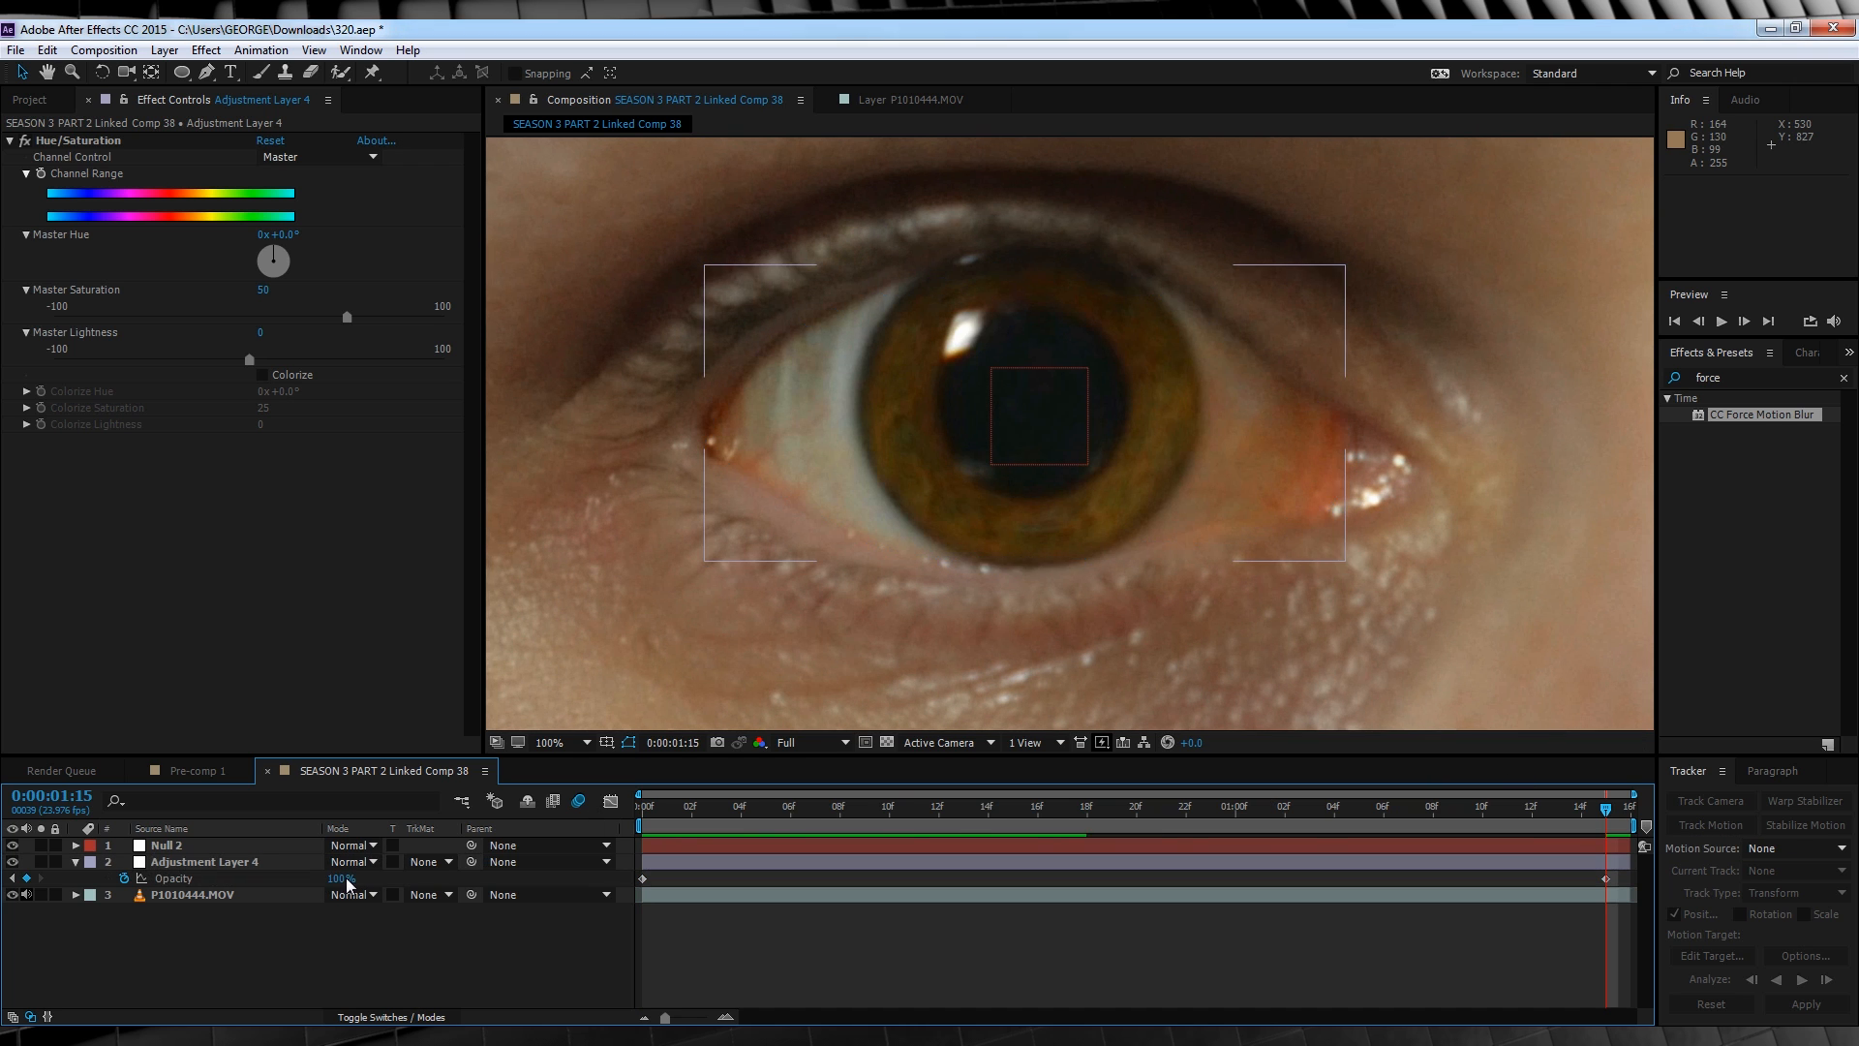
left_click(540, 862)
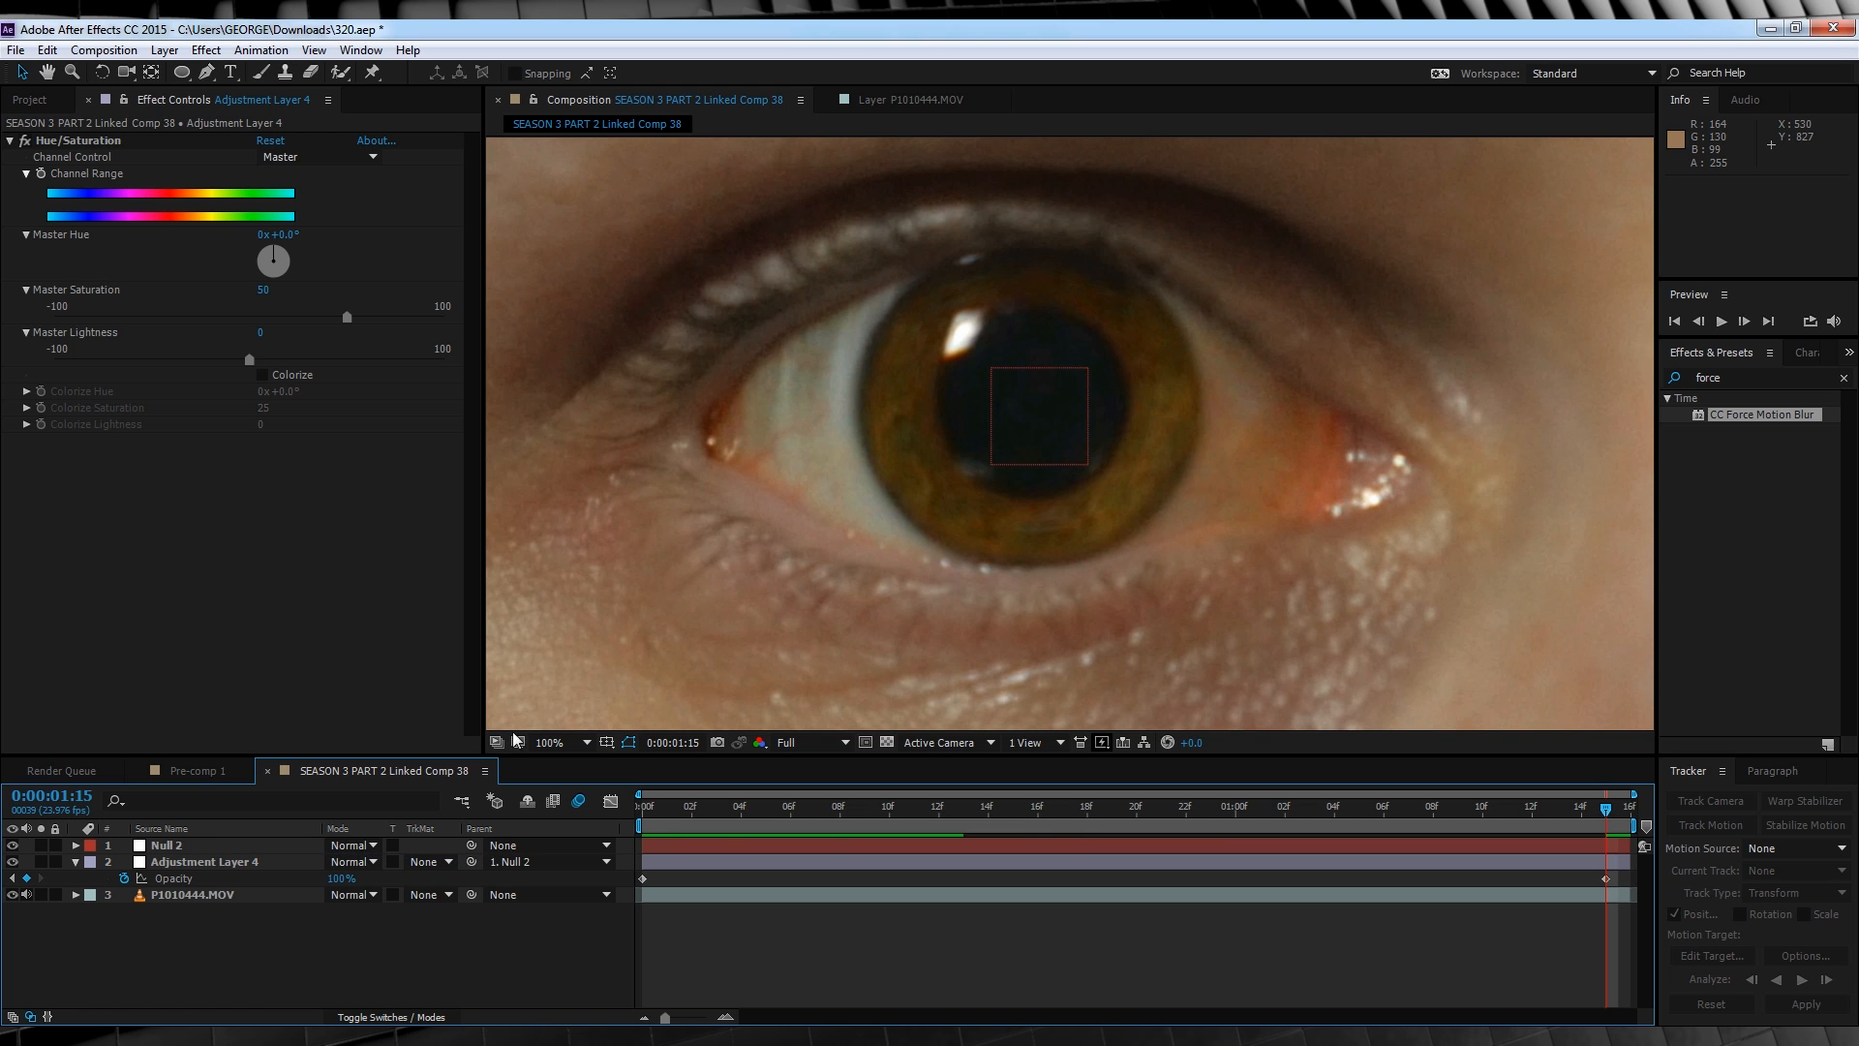